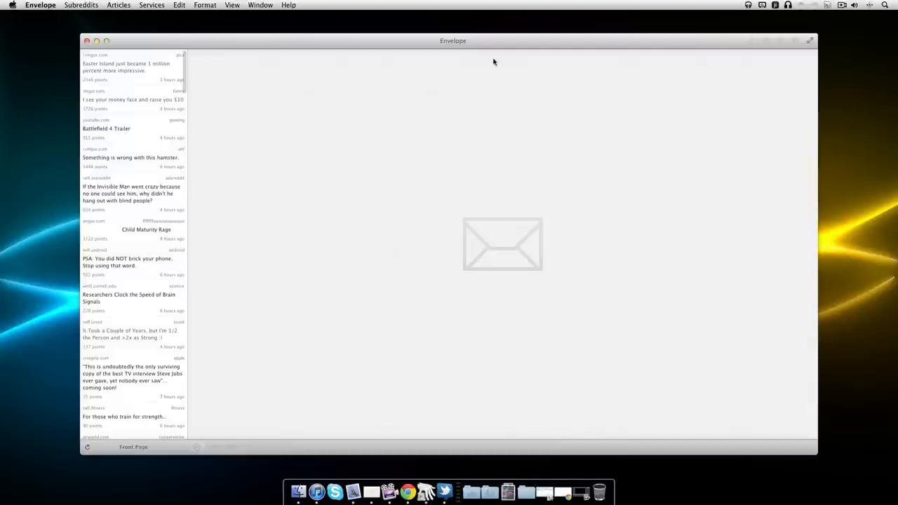
pyautogui.moveTo(512, 61)
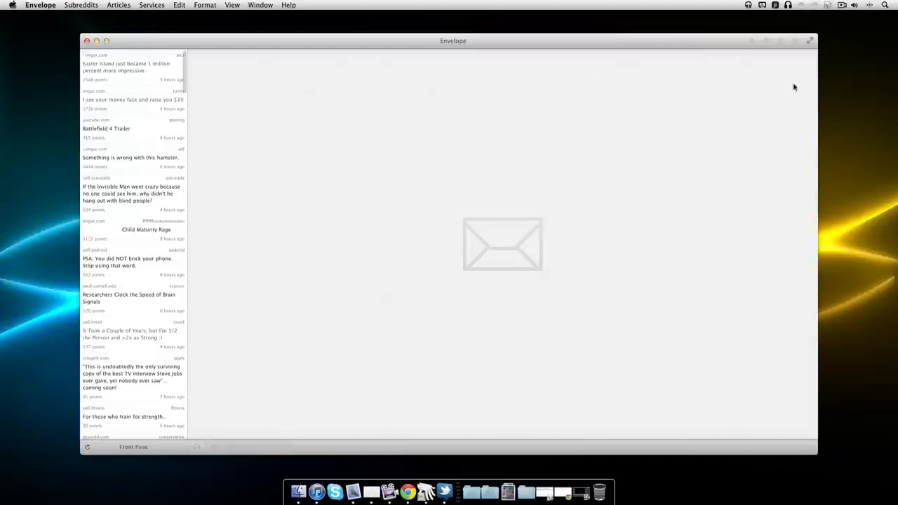
pyautogui.moveTo(809, 42)
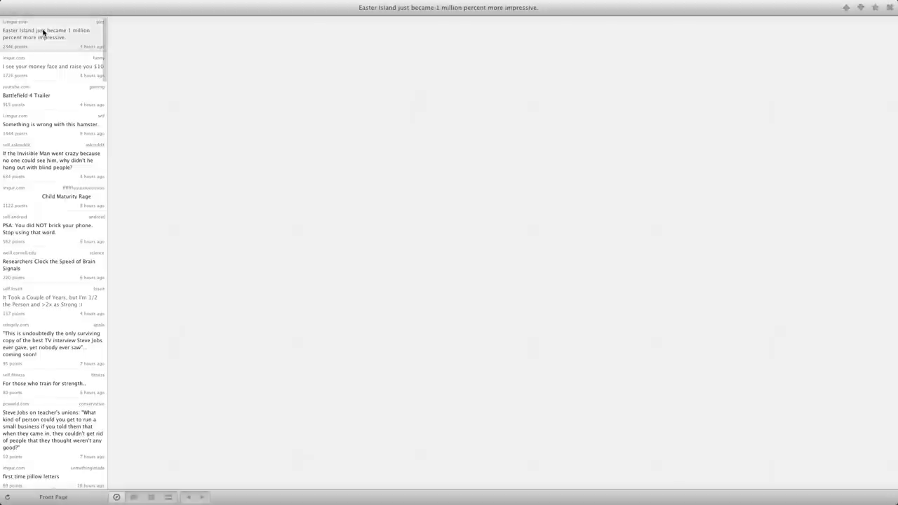
# Step: Load the Easter Island post's photo of the excavated moai statue
pyautogui.click(48, 33)
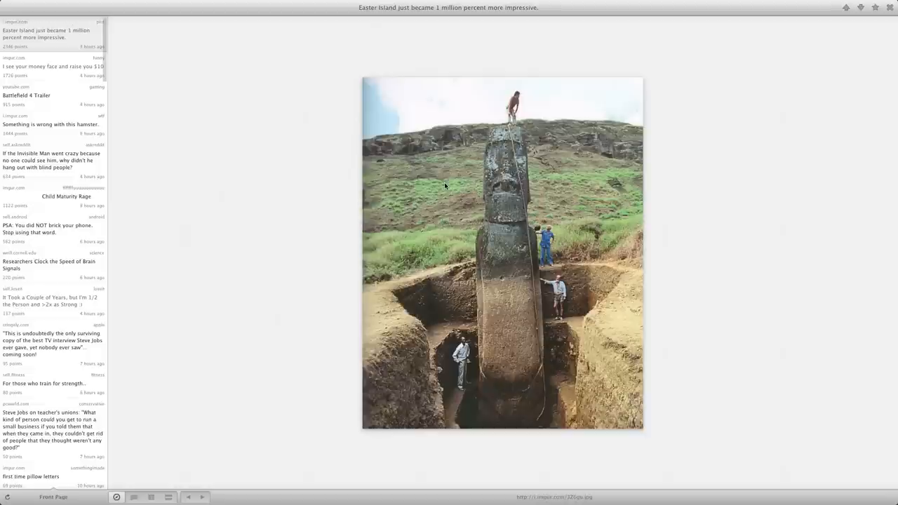
pyautogui.moveTo(529, 232)
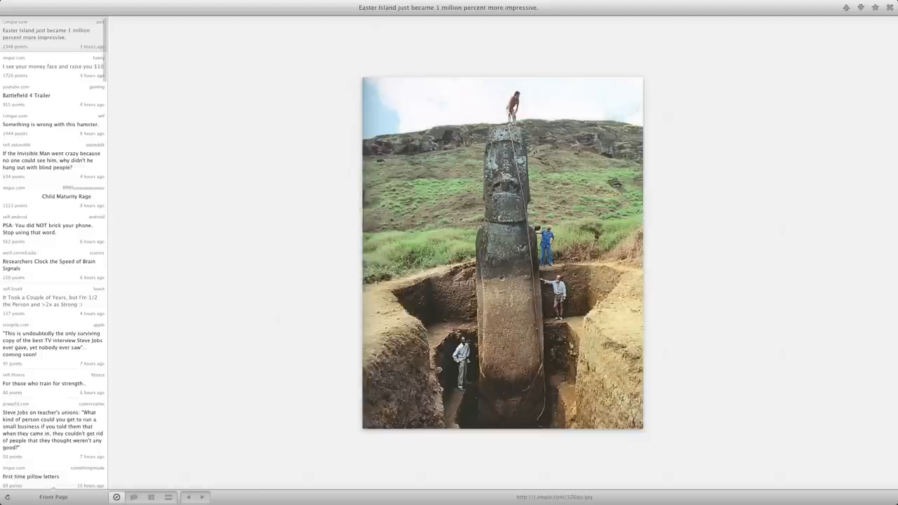
pyautogui.moveTo(508, 320)
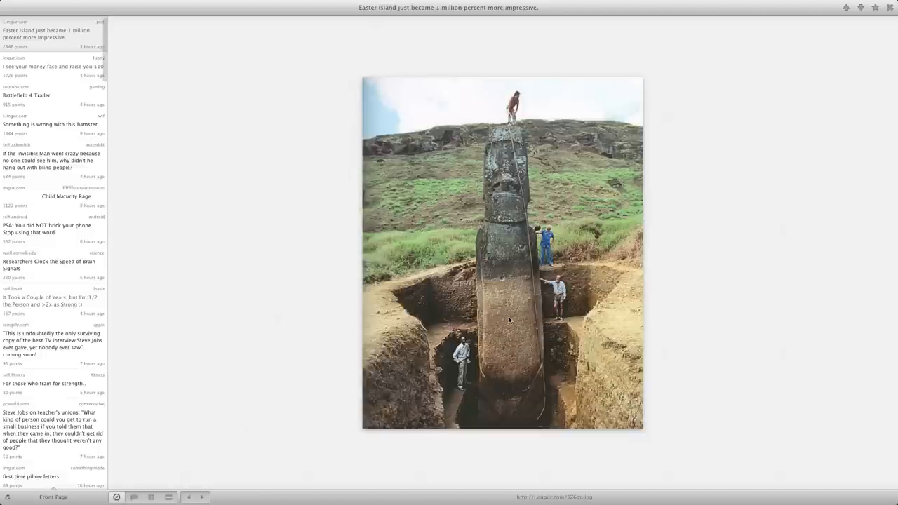
pyautogui.moveTo(503, 355)
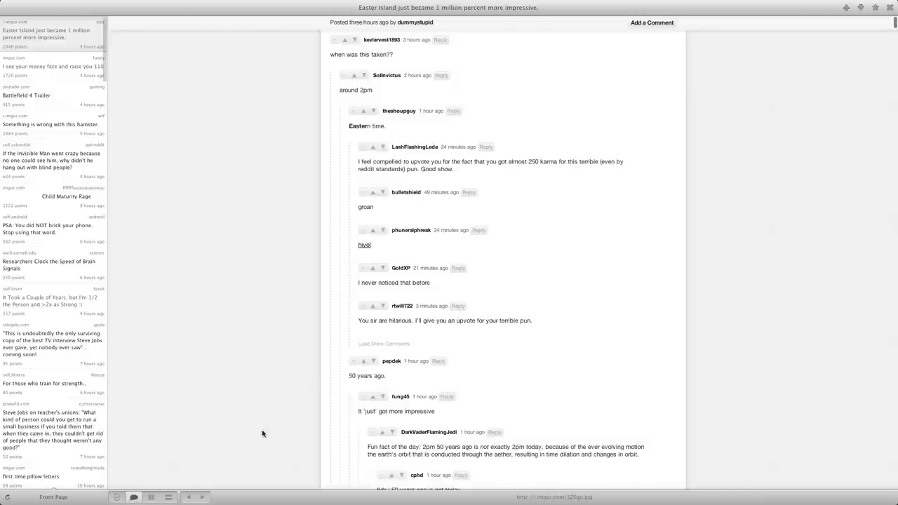
# Step: Scroll the comment thread, then start a new comment and cancel it unposted
pyautogui.scroll(-3)
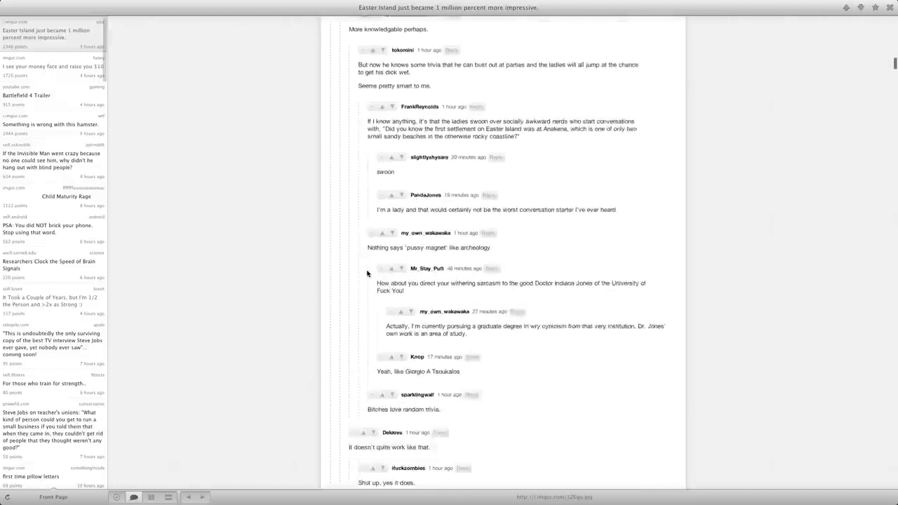
pyautogui.scroll(3)
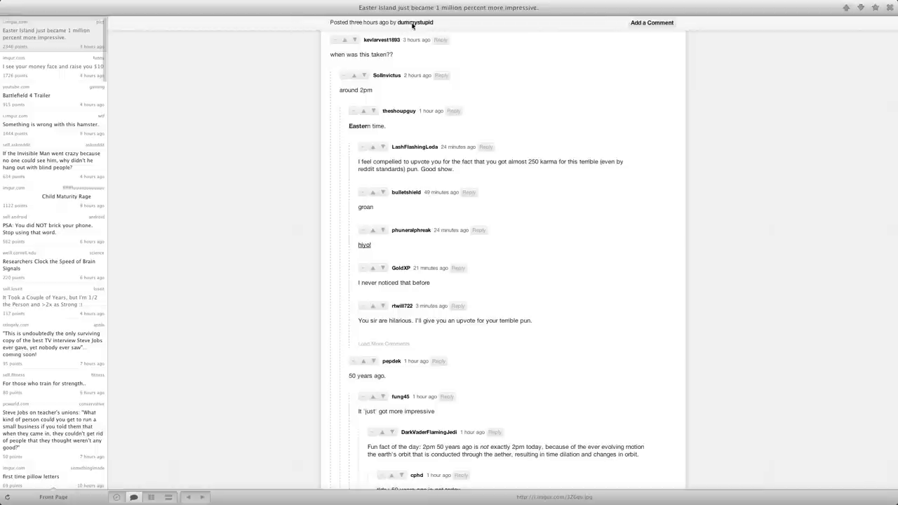
pyautogui.moveTo(834, 6)
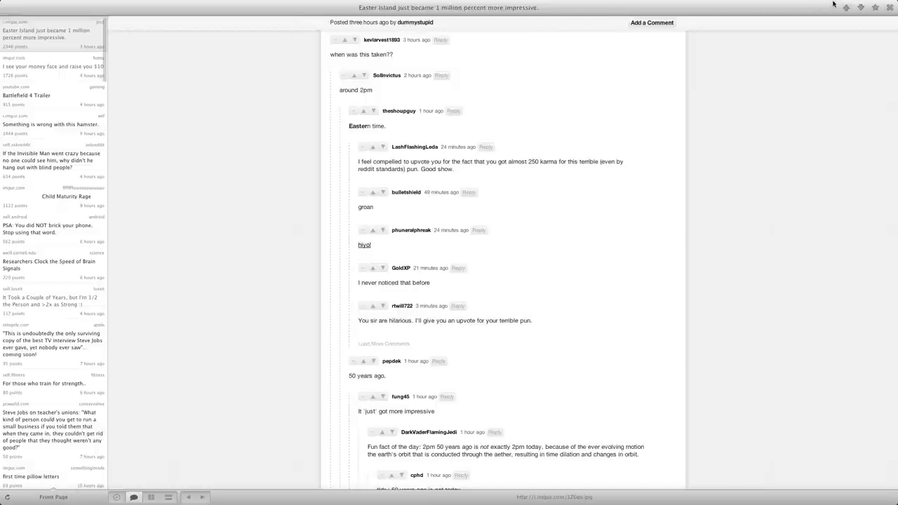
pyautogui.click(651, 22)
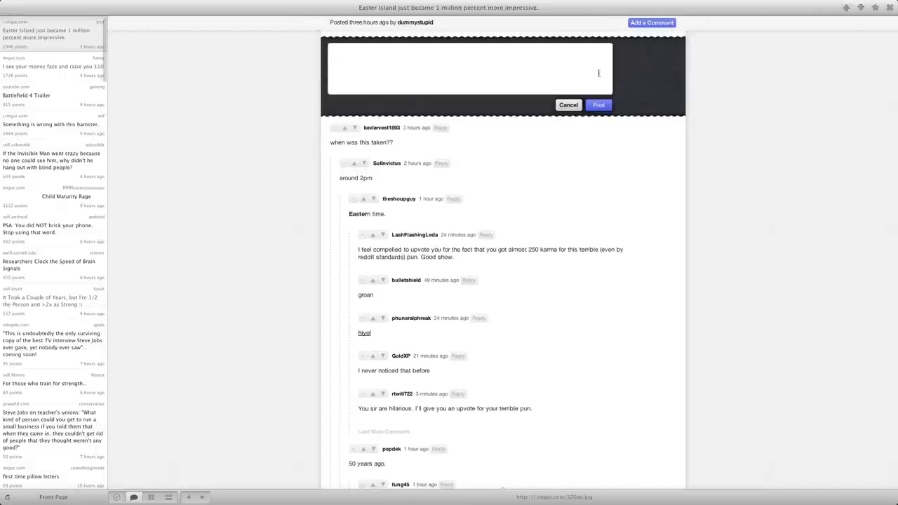
pyautogui.moveTo(412, 64)
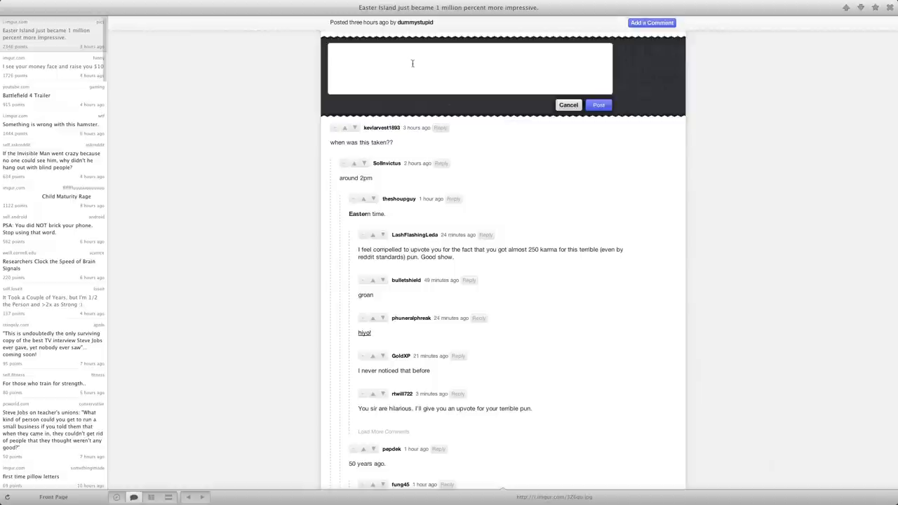
pyautogui.click(569, 105)
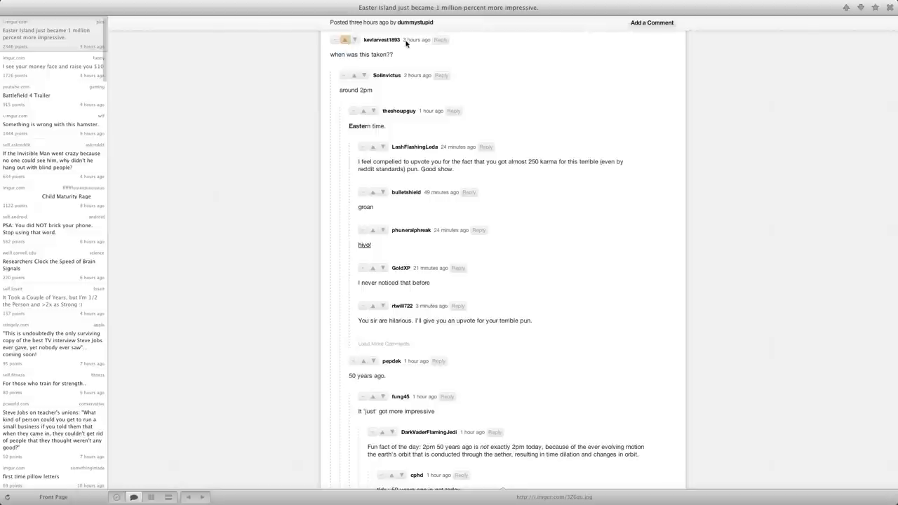
pyautogui.moveTo(403, 43)
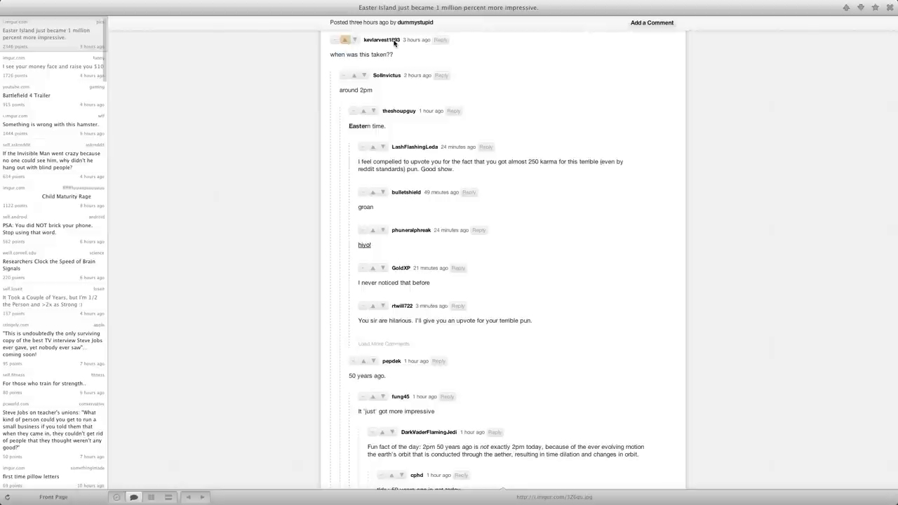
# Step: Draft the reply 'Cool dud' to 'when was this taken??', then discard it
pyautogui.click(442, 40)
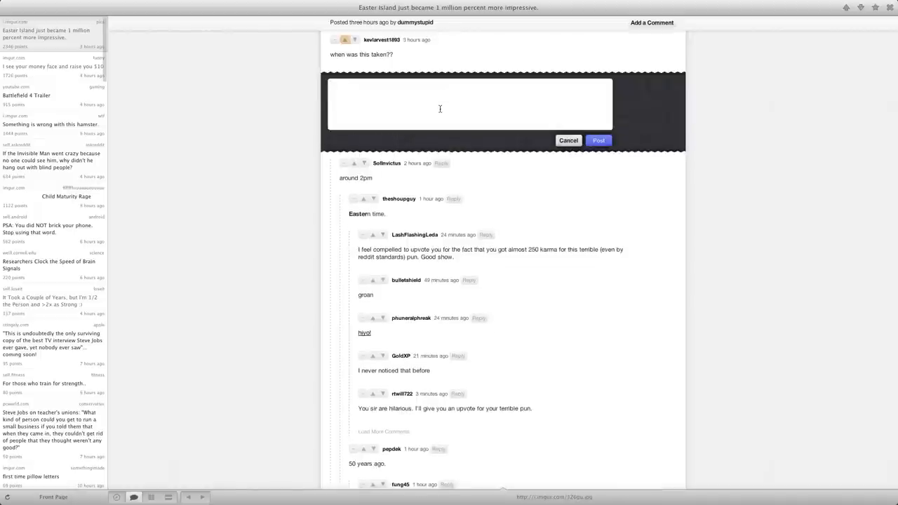
pyautogui.write('Cool dude')
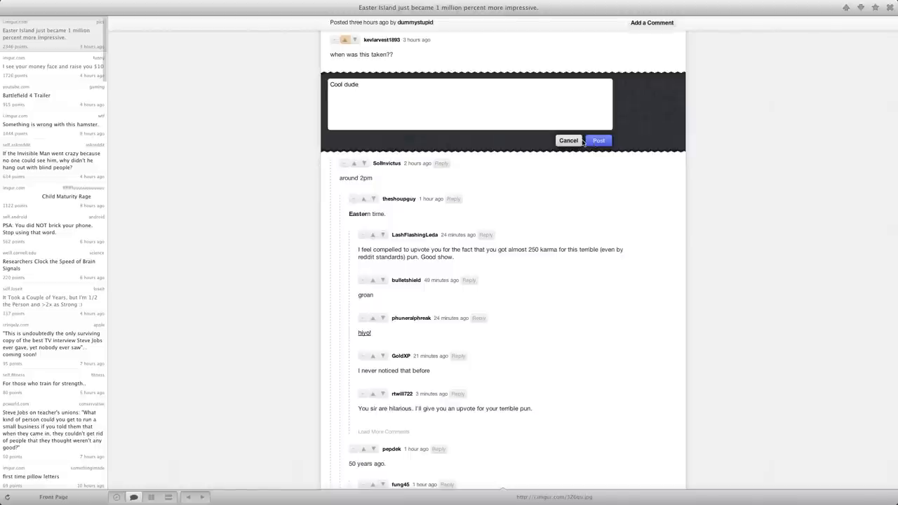
pyautogui.click(568, 141)
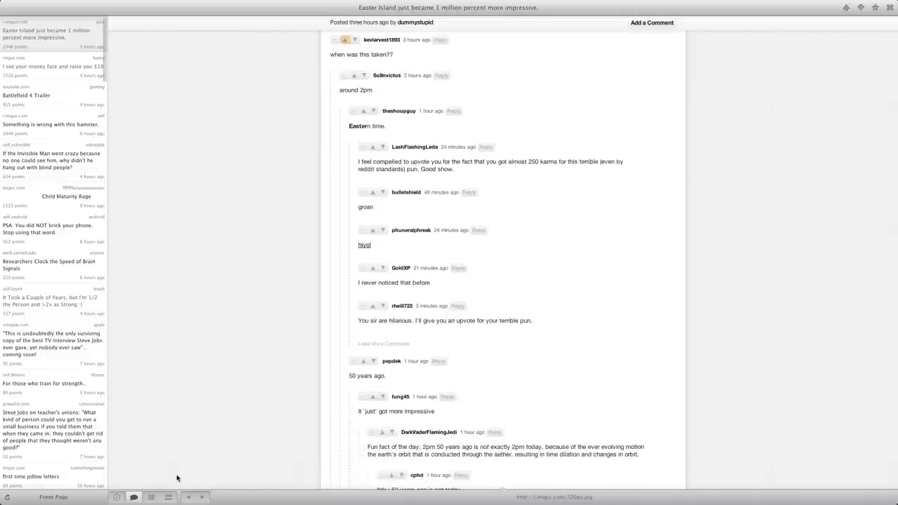
# Step: Show the Easter Island photo with its comments and scroll far down the thread
pyautogui.click(151, 497)
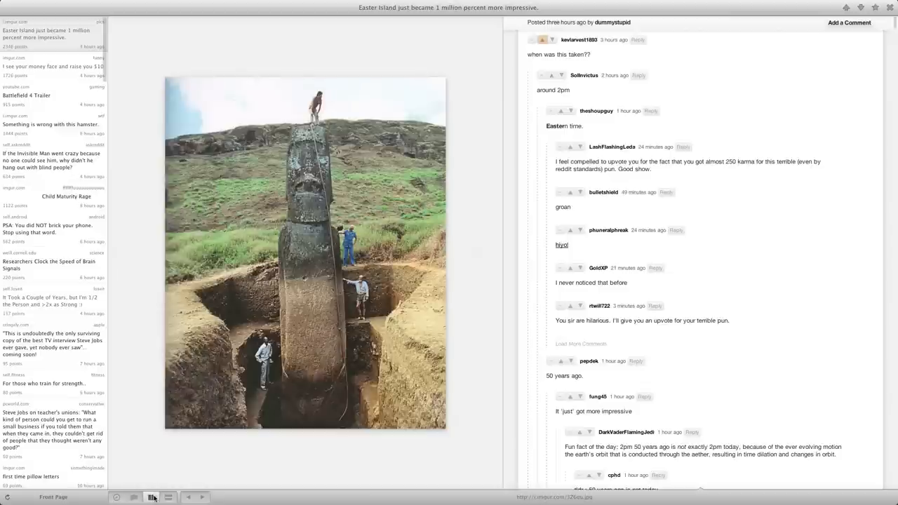
pyautogui.moveTo(166, 444)
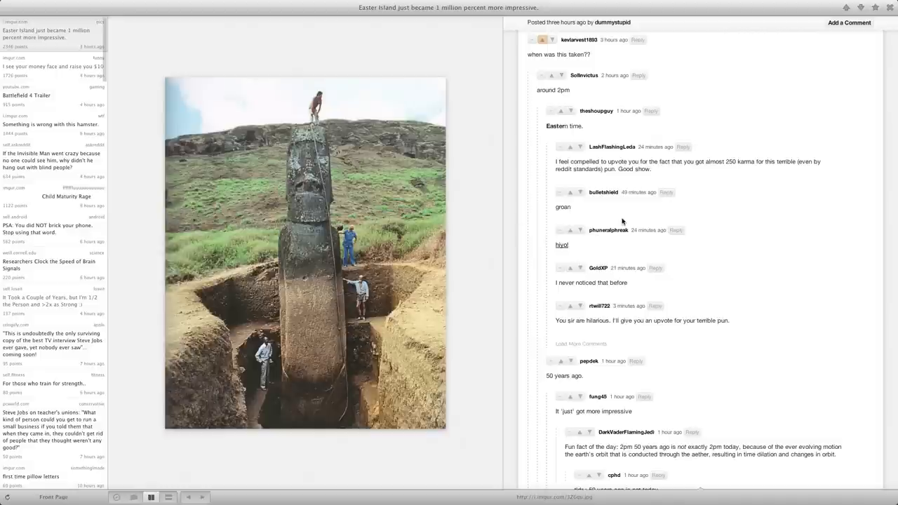
pyautogui.scroll(-3)
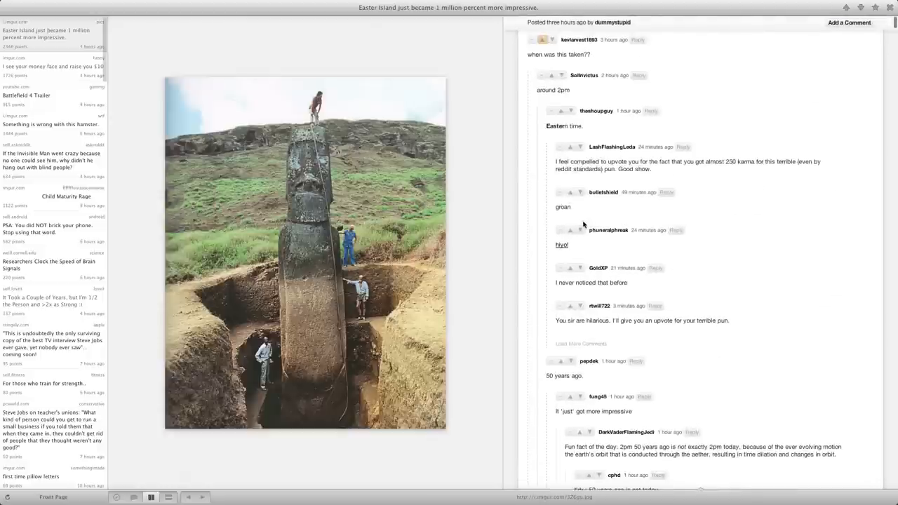
pyautogui.moveTo(529, 93)
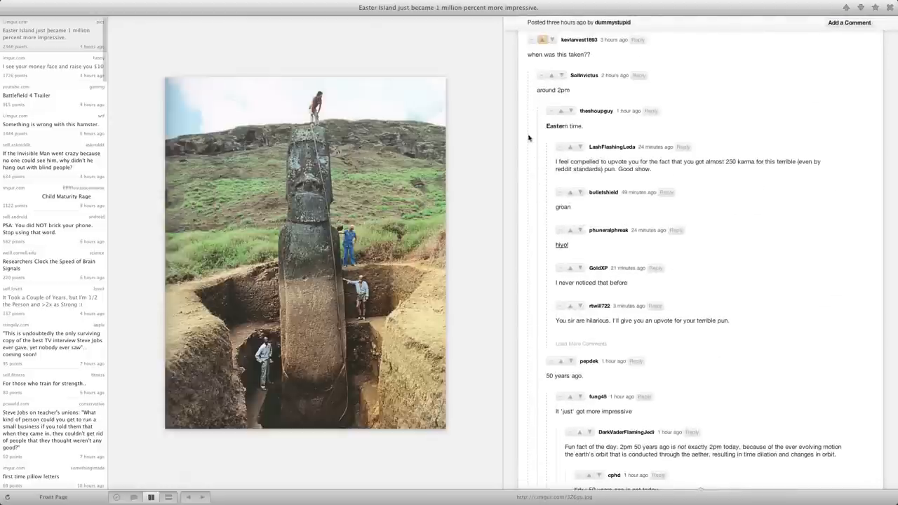
pyautogui.moveTo(543, 165)
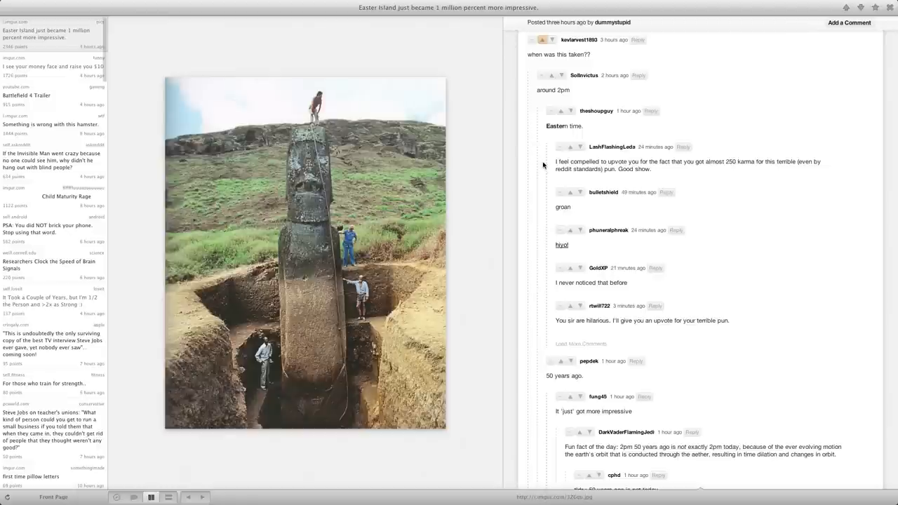
pyautogui.scroll(-3)
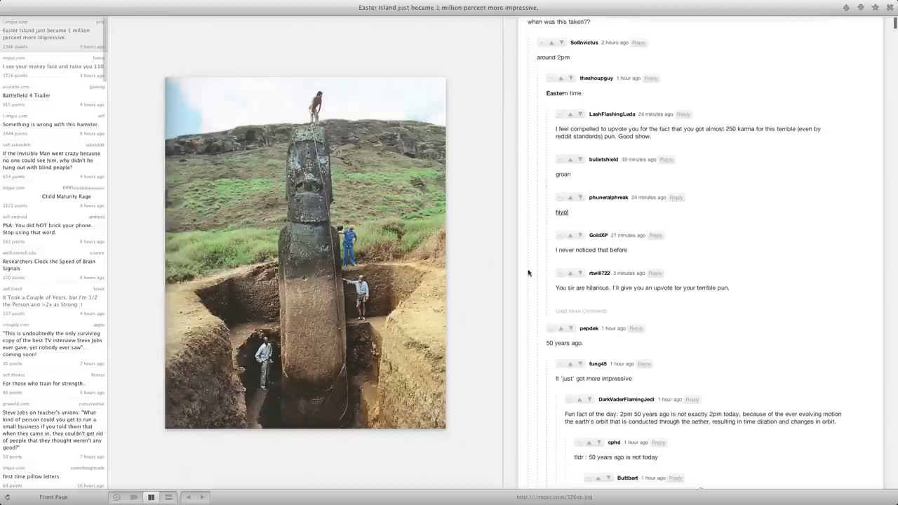
pyautogui.moveTo(538, 157)
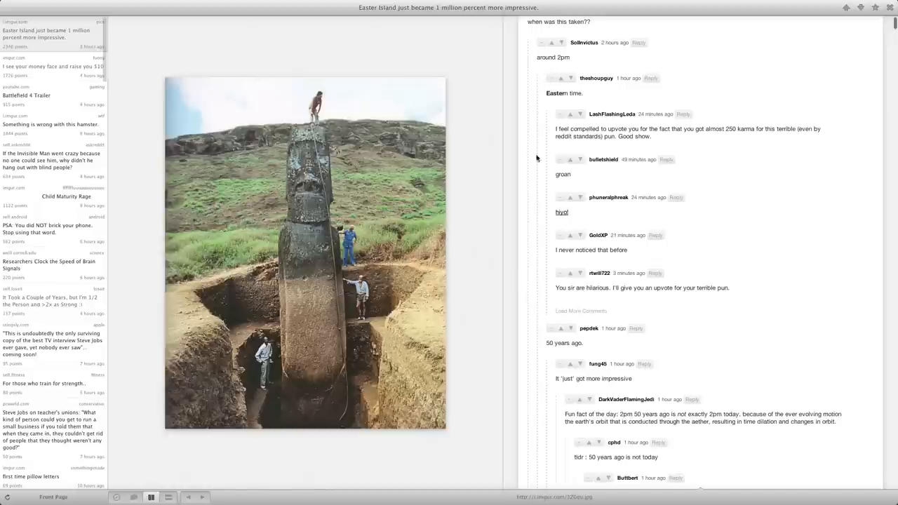
pyautogui.scroll(-3)
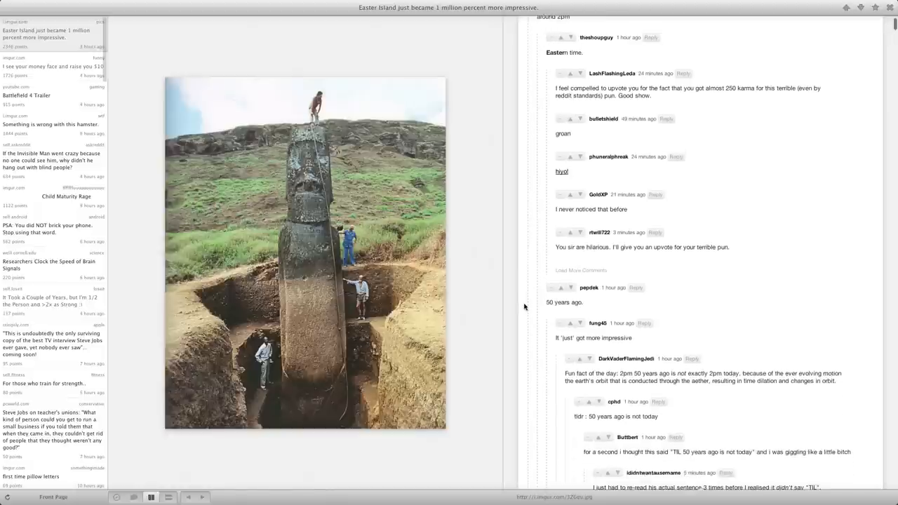
pyautogui.scroll(-3)
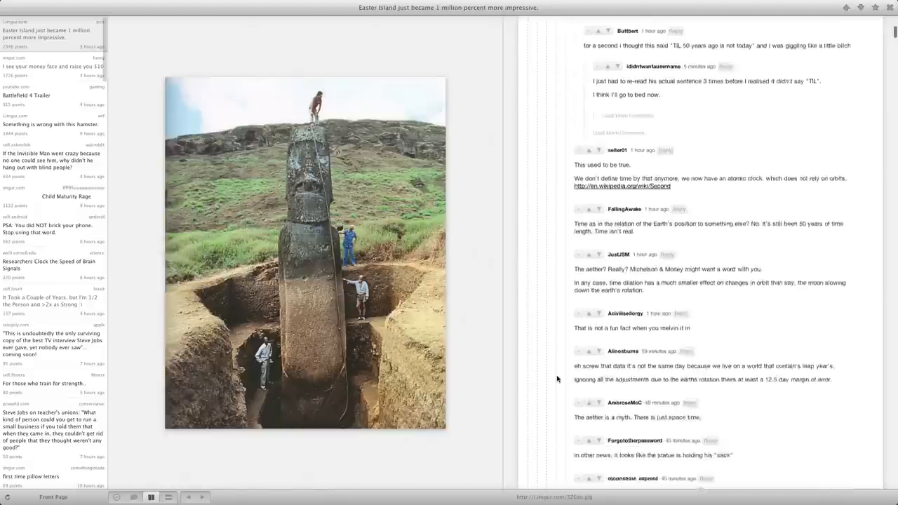
pyautogui.scroll(-3)
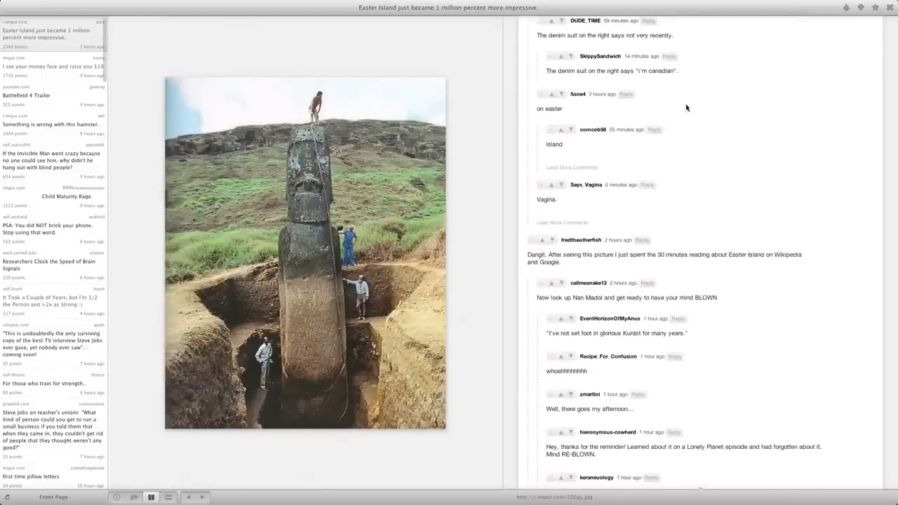
pyautogui.scroll(-3)
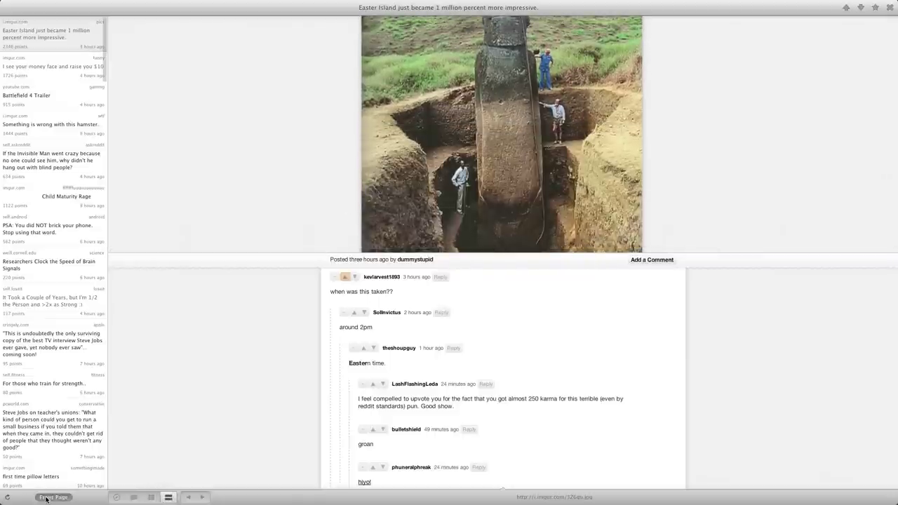
# Step: Switch from Front Page to android and open 'Happy birthday to the T-Mobile G1!'
pyautogui.click(53, 498)
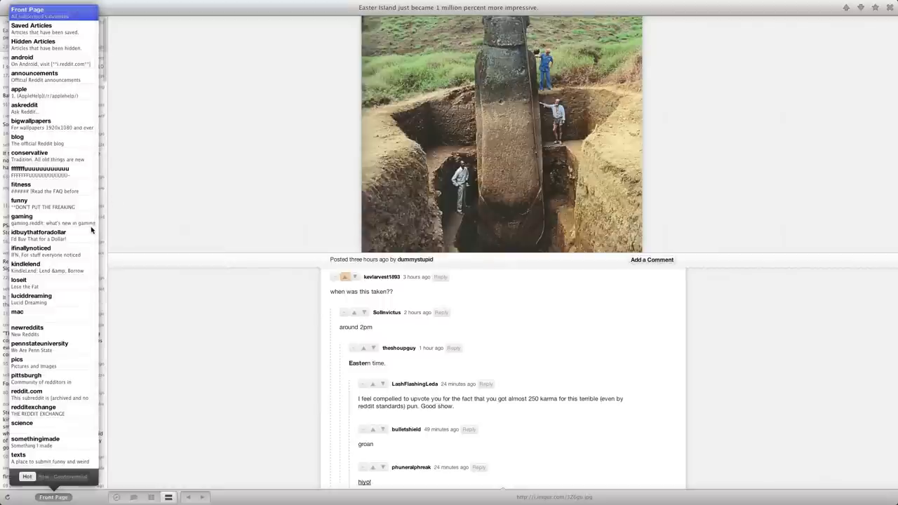
pyautogui.moveTo(87, 216)
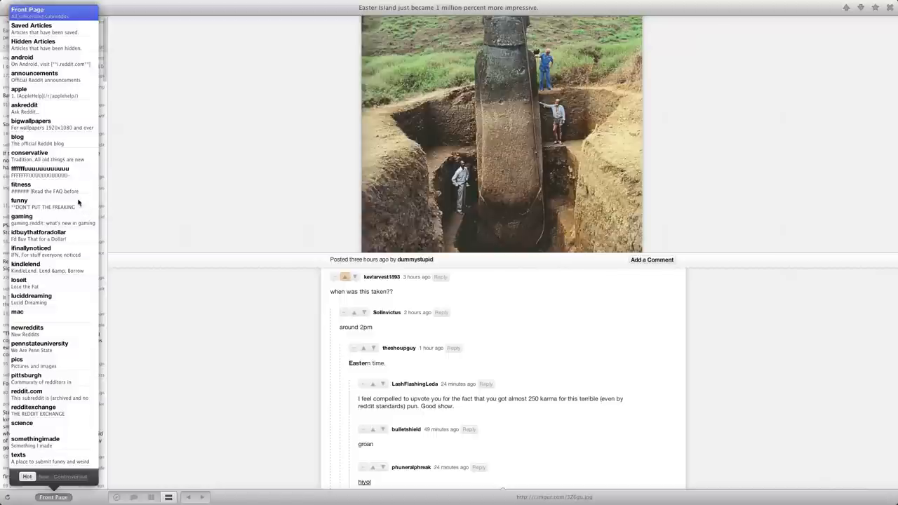
pyautogui.moveTo(34, 60)
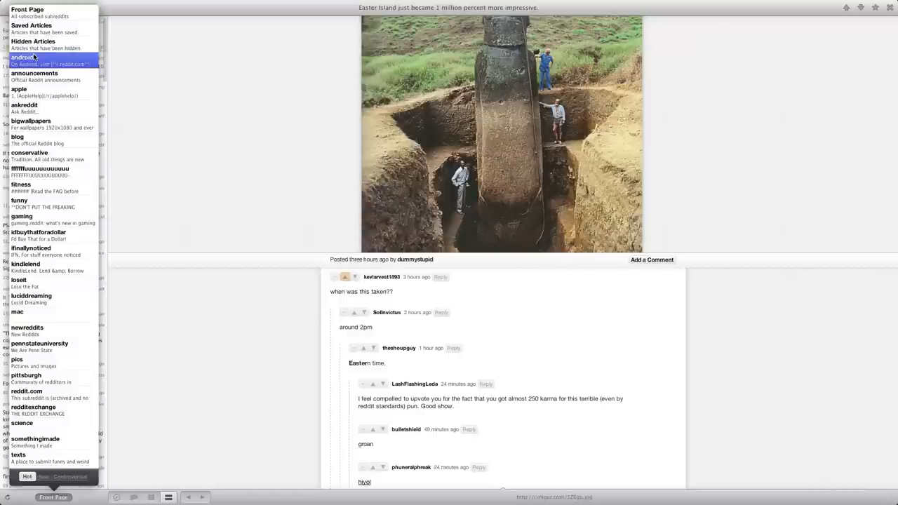
pyautogui.click(23, 57)
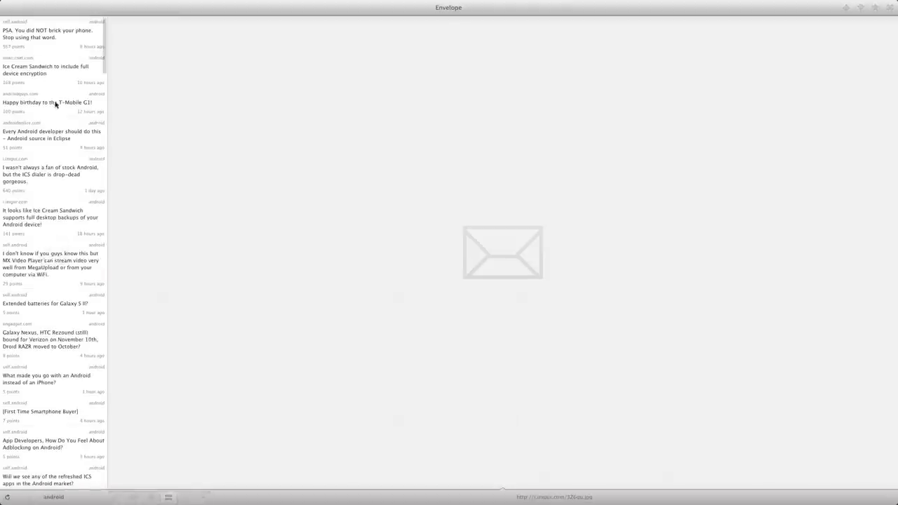
pyautogui.moveTo(54, 38)
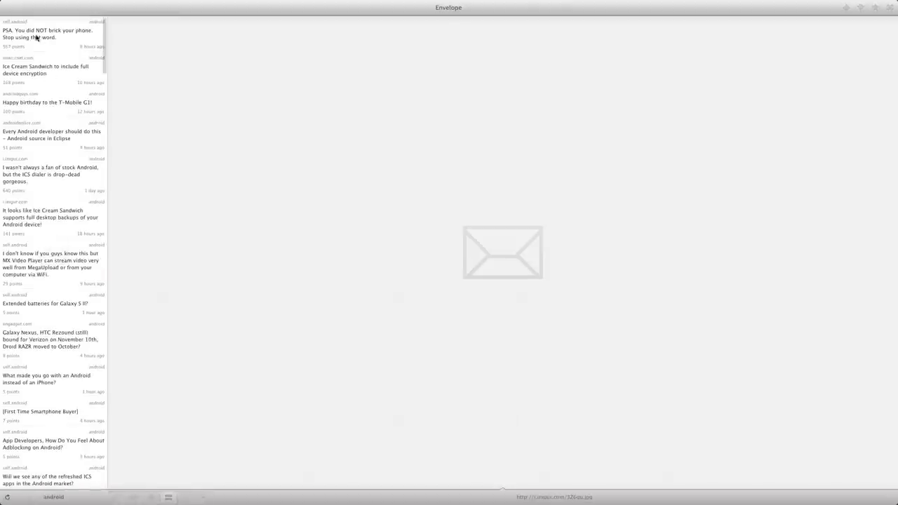
pyautogui.click(52, 102)
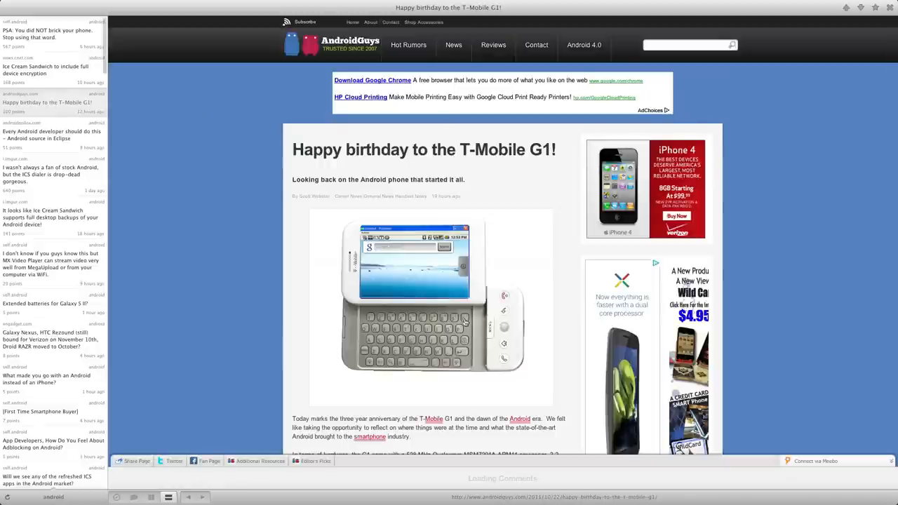
# Step: Scroll the G1 birthday article down past the leaked phone schematic
pyautogui.scroll(-3)
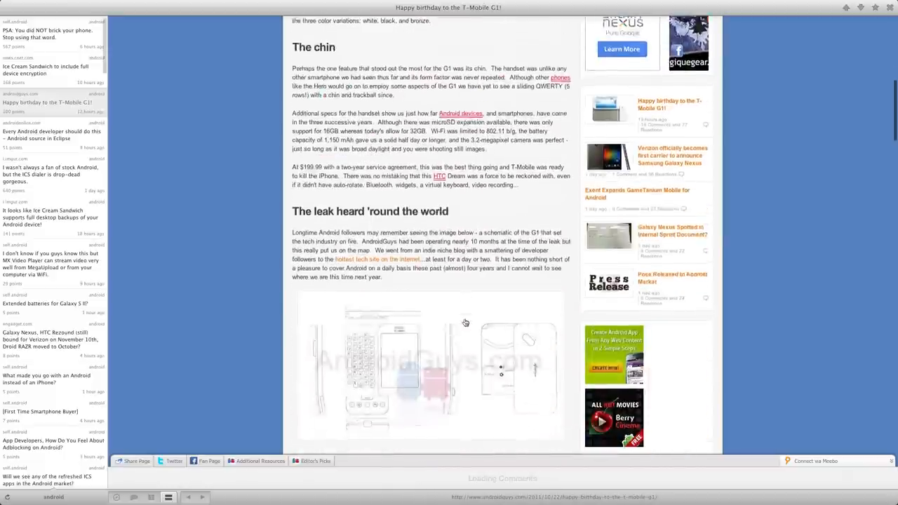
pyautogui.scroll(-3)
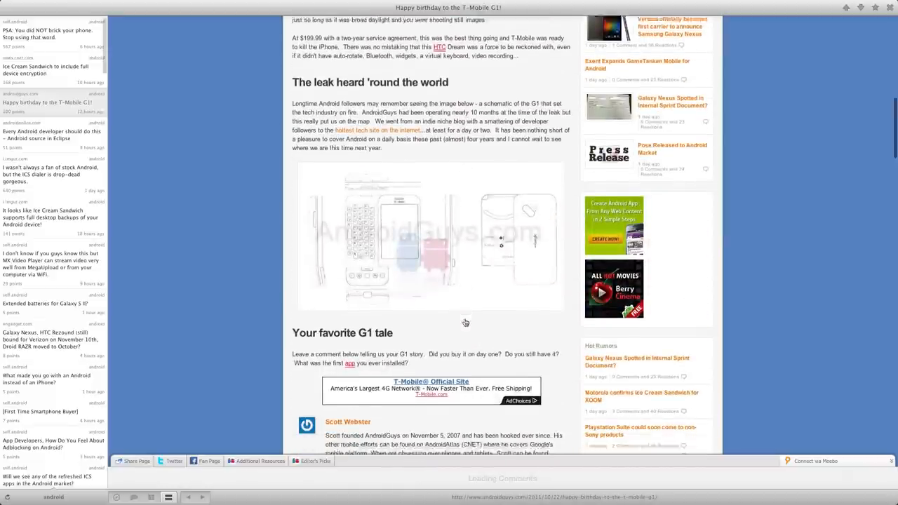
pyautogui.scroll(-3)
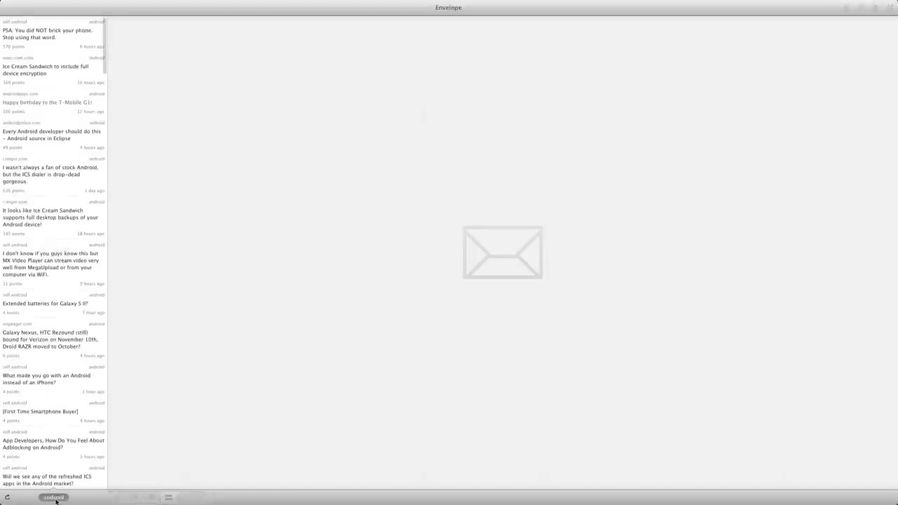
# Step: Sort the android subreddit's posts by New from the subreddit popup
pyautogui.click(54, 498)
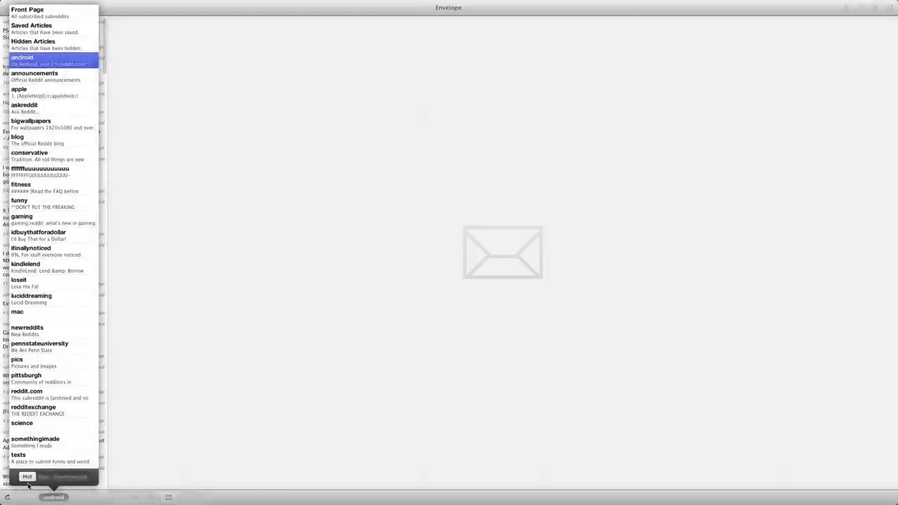
pyautogui.click(21, 54)
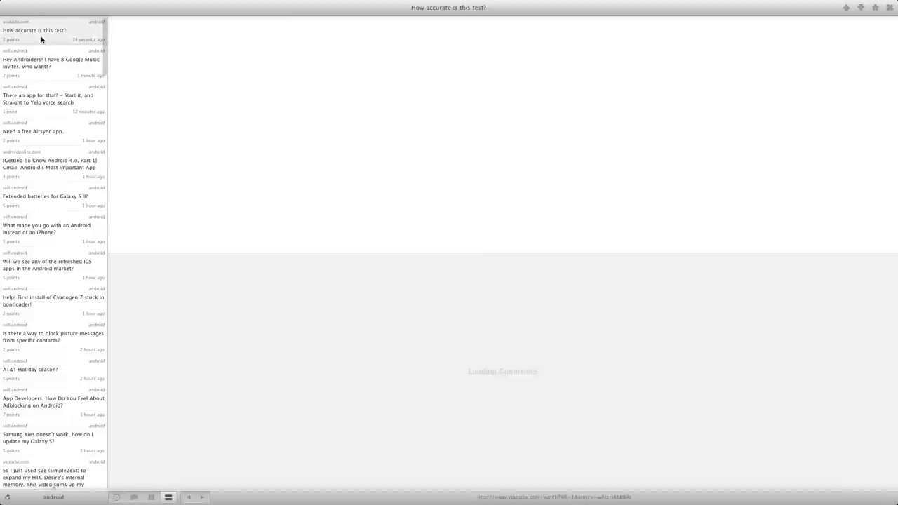
# Step: Open 'How accurate is this test?' and scroll its iPhone 4S vs Galaxy S2 video page
pyautogui.click(34, 30)
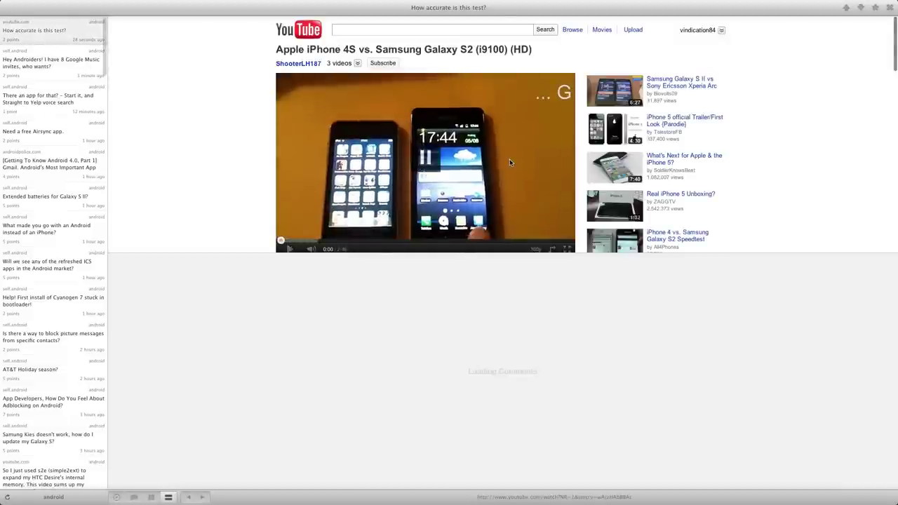
pyautogui.scroll(-3)
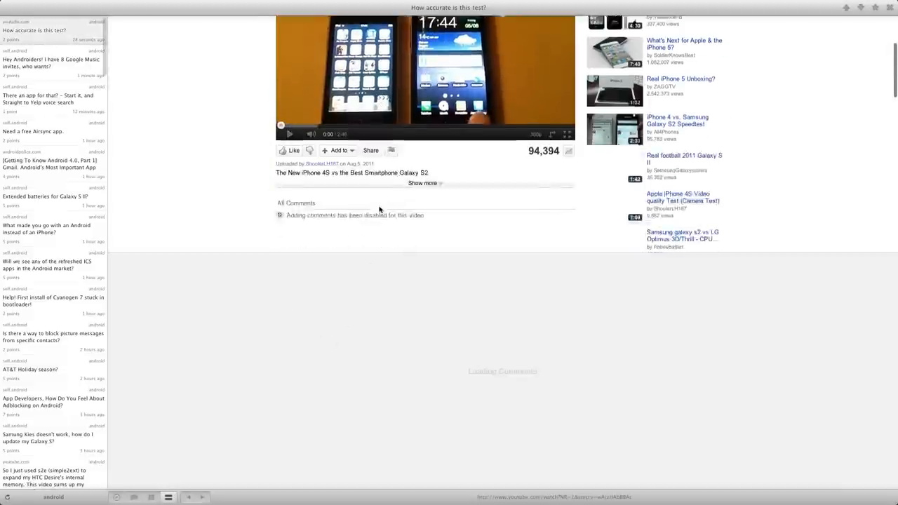
pyautogui.scroll(3)
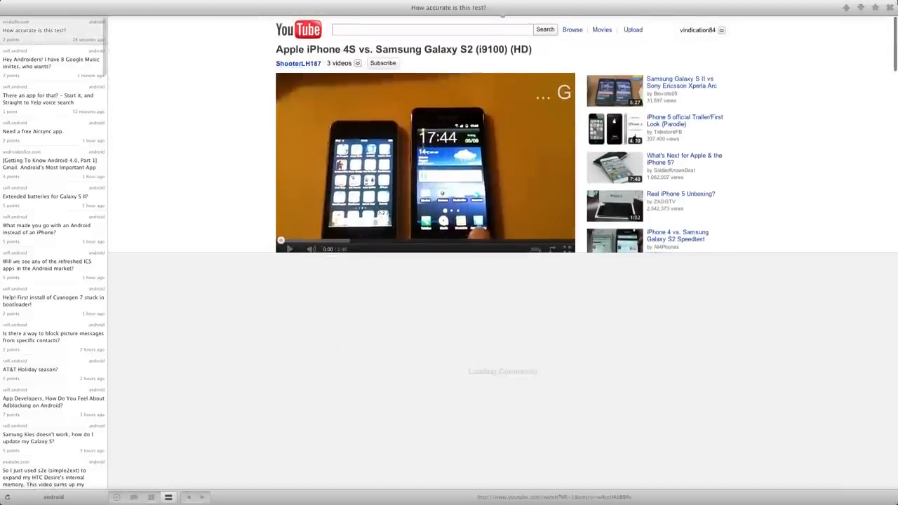
pyautogui.moveTo(843, 8)
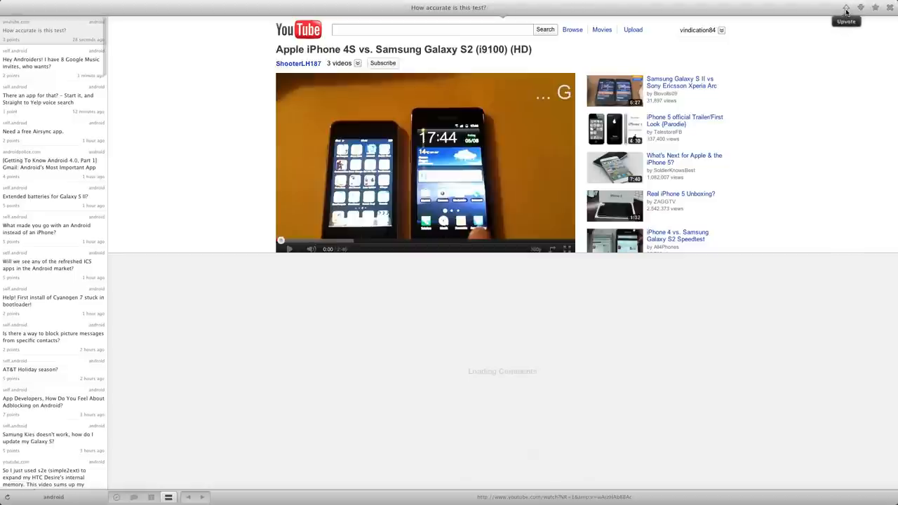
pyautogui.moveTo(888, 21)
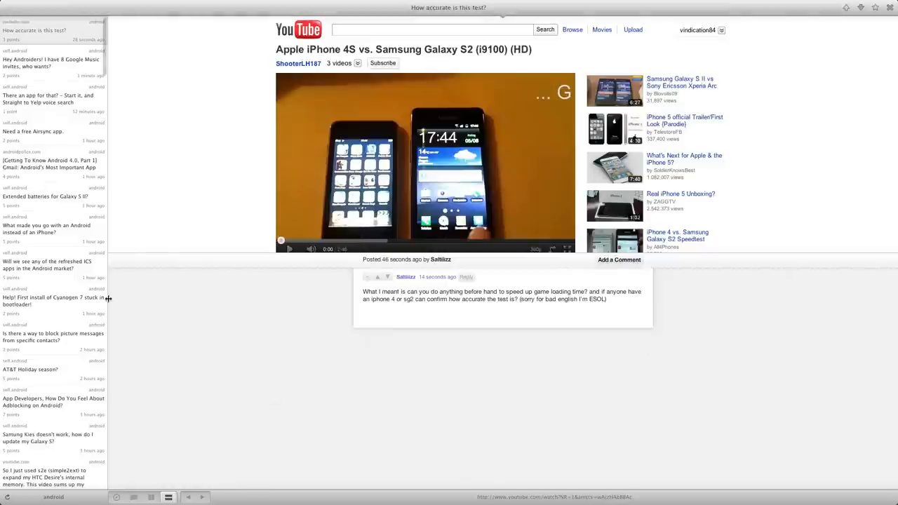
pyautogui.moveTo(191, 59)
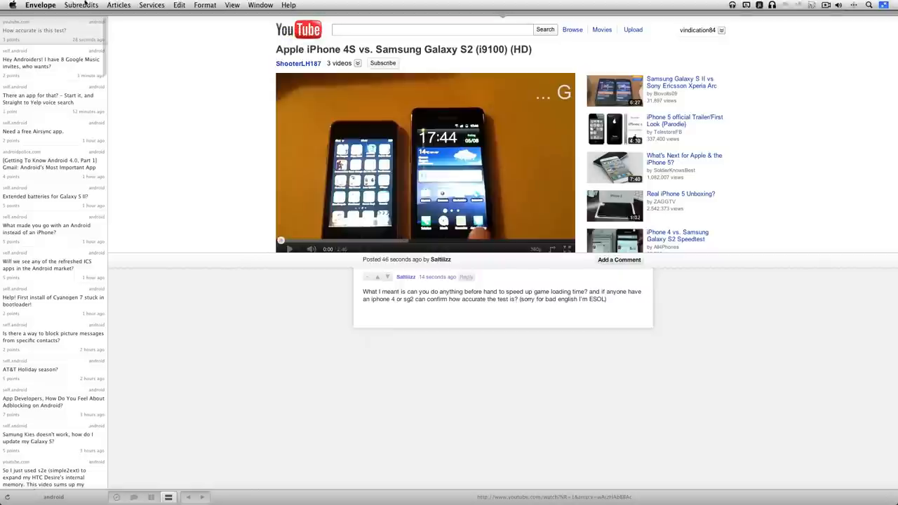
# Step: Open Envelope's Preferences on the Articles tab
pyautogui.click(40, 7)
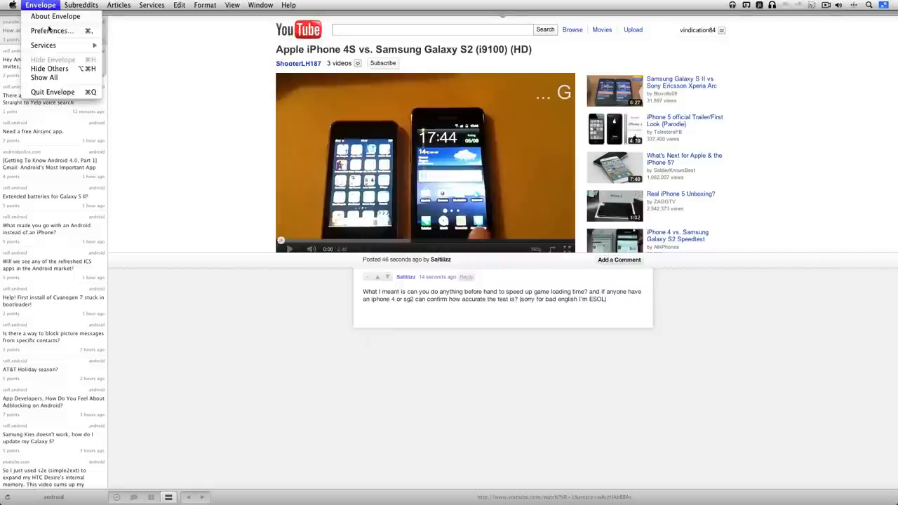
pyautogui.click(59, 31)
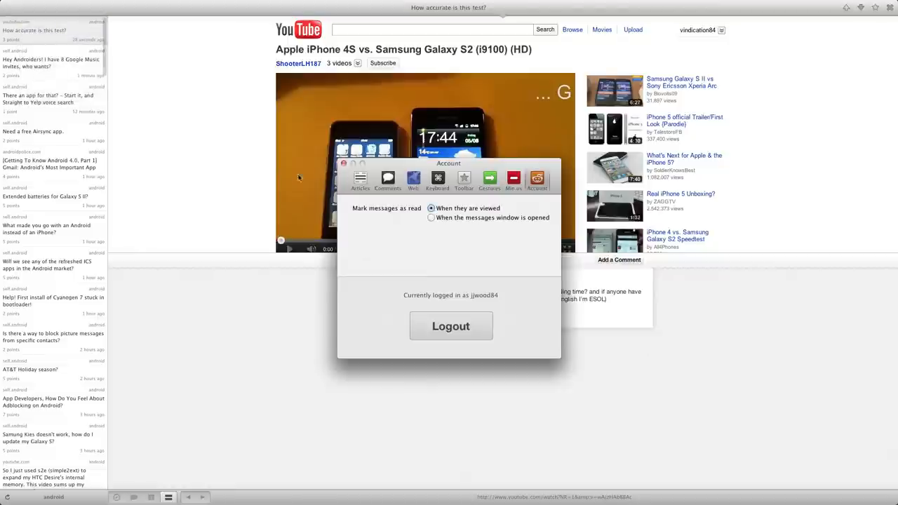
pyautogui.click(361, 180)
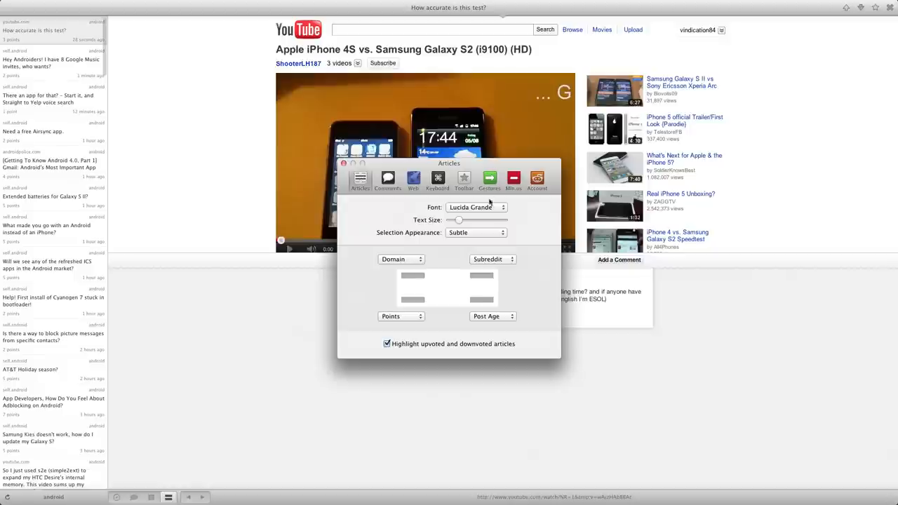
# Step: Try Helvetica Neue and larger article text, then restore Lucida Grande, original size, Subtle selection
pyautogui.click(476, 206)
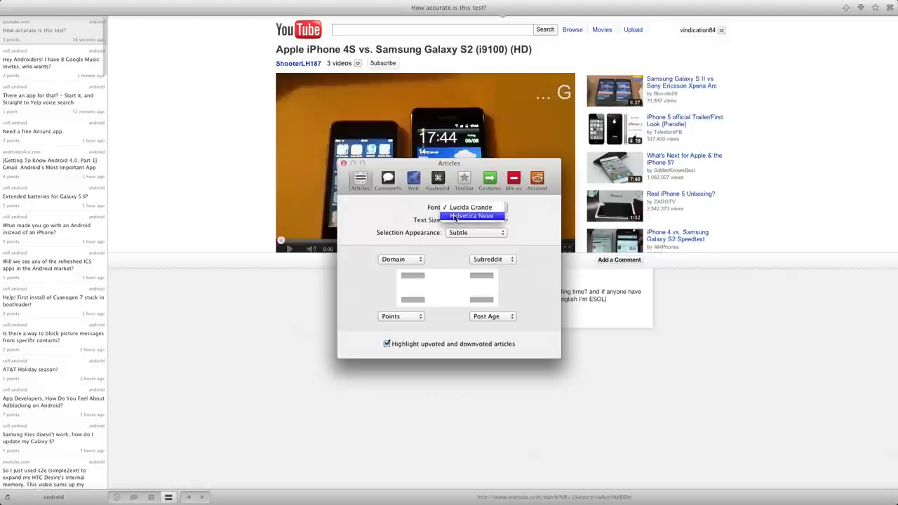
pyautogui.click(455, 216)
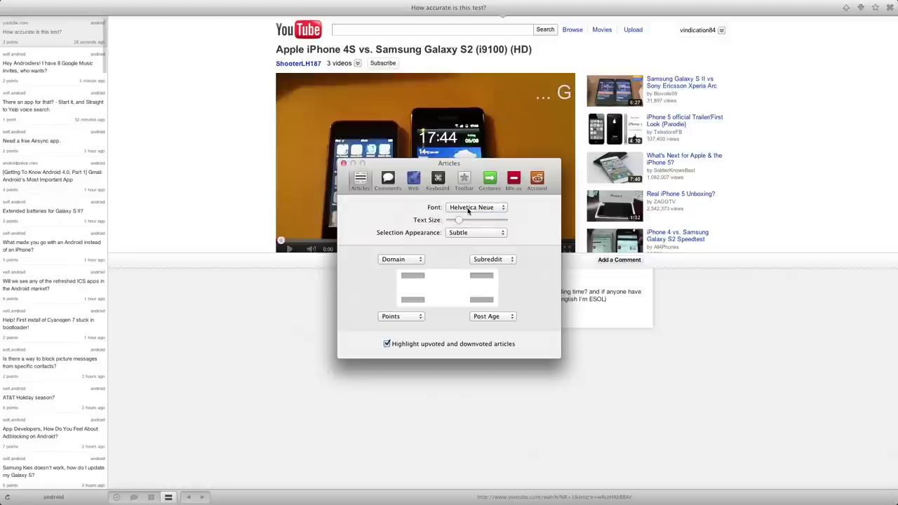
pyautogui.click(477, 207)
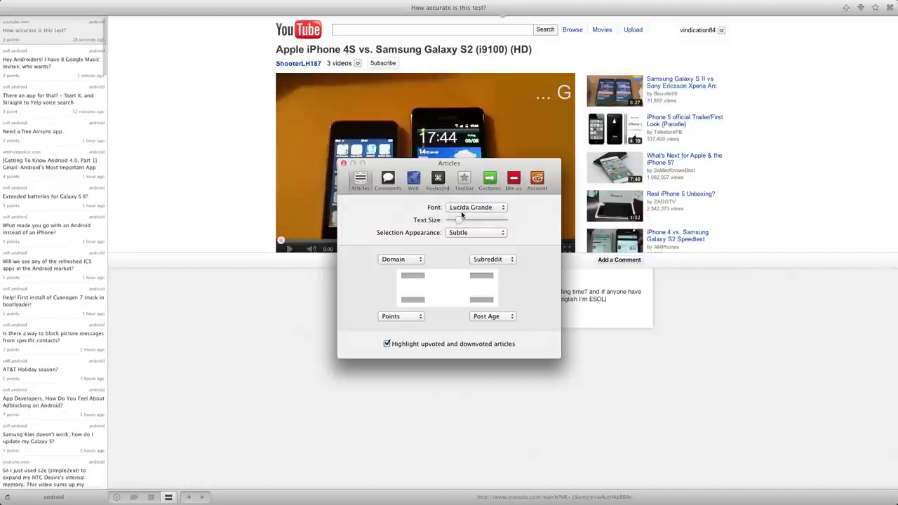
pyautogui.moveTo(460, 219); pyautogui.dragTo(471, 220)
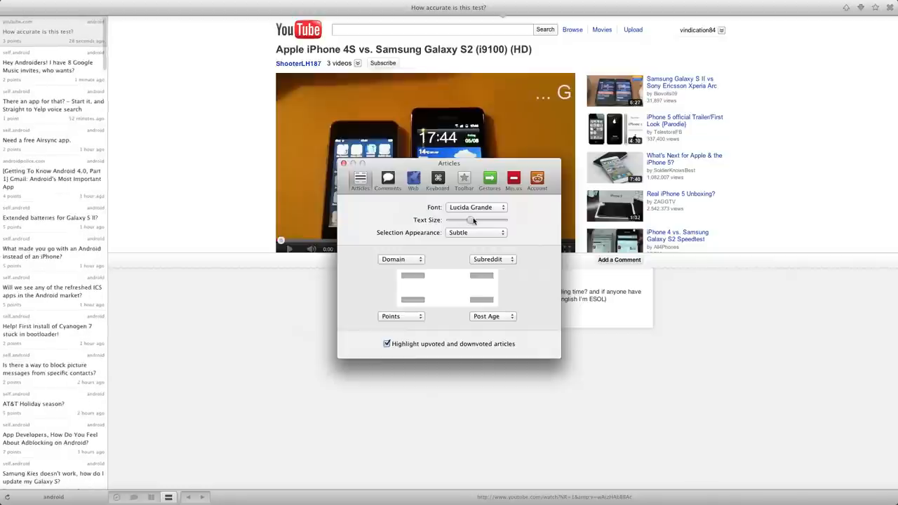
pyautogui.moveTo(470, 221); pyautogui.dragTo(447, 220)
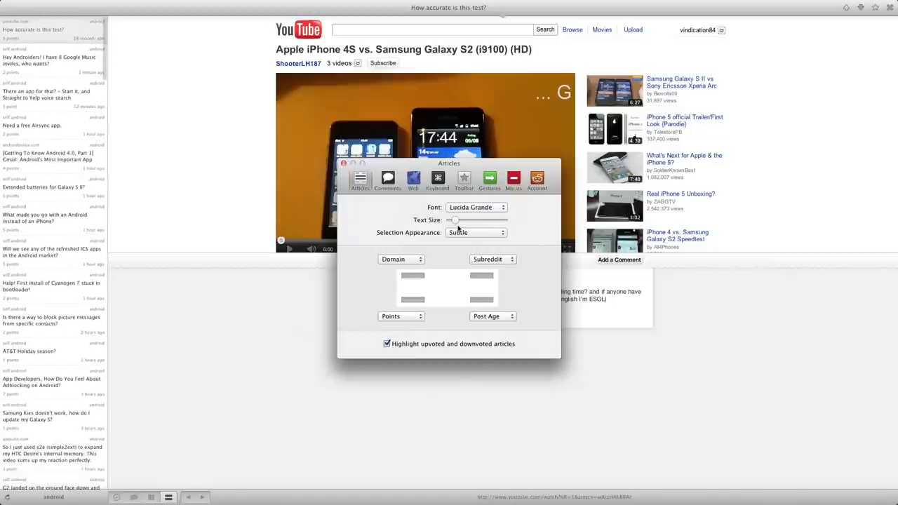
pyautogui.click(476, 232)
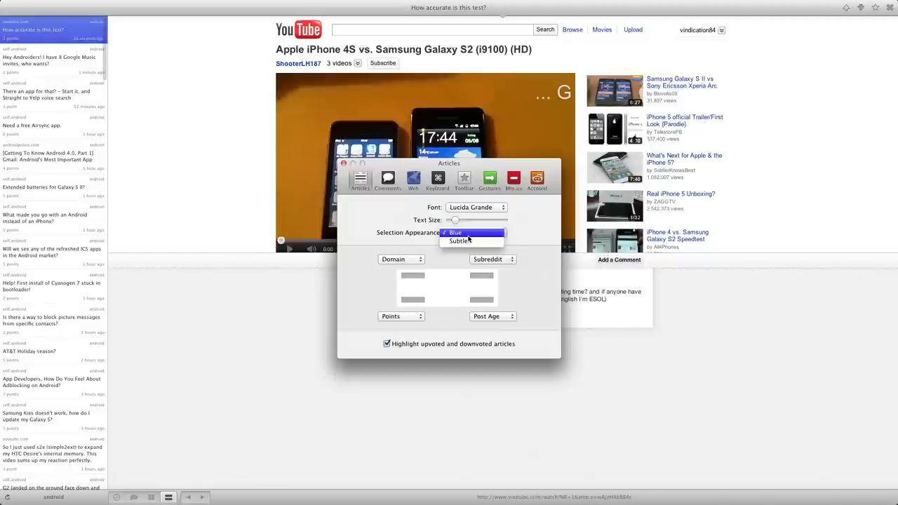
pyautogui.click(460, 241)
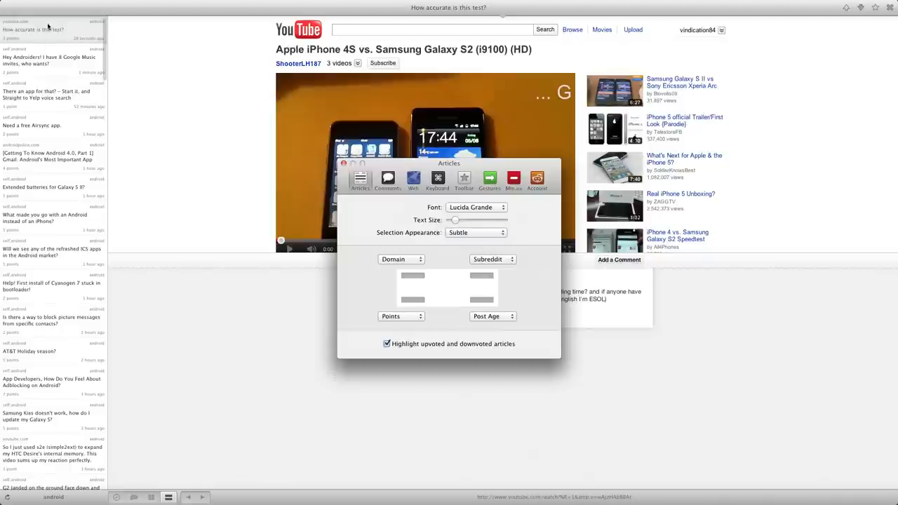
pyautogui.moveTo(448, 321)
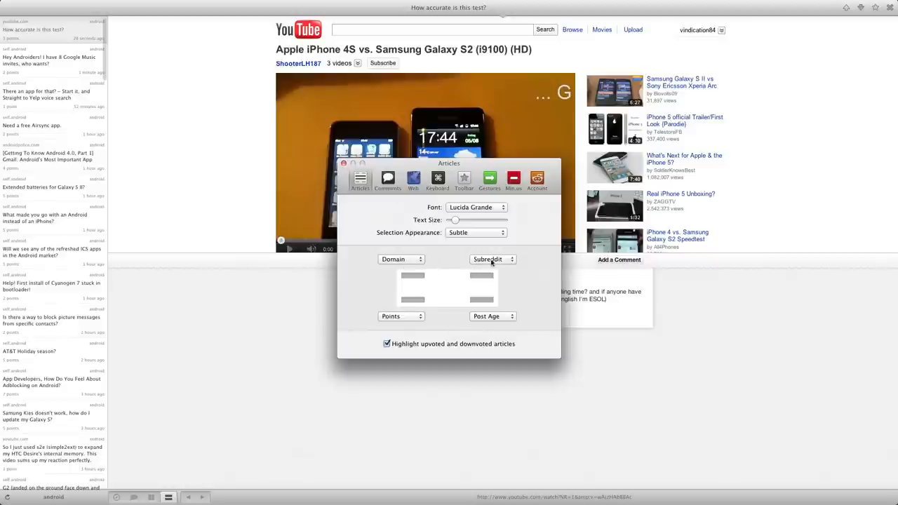
pyautogui.moveTo(472, 274)
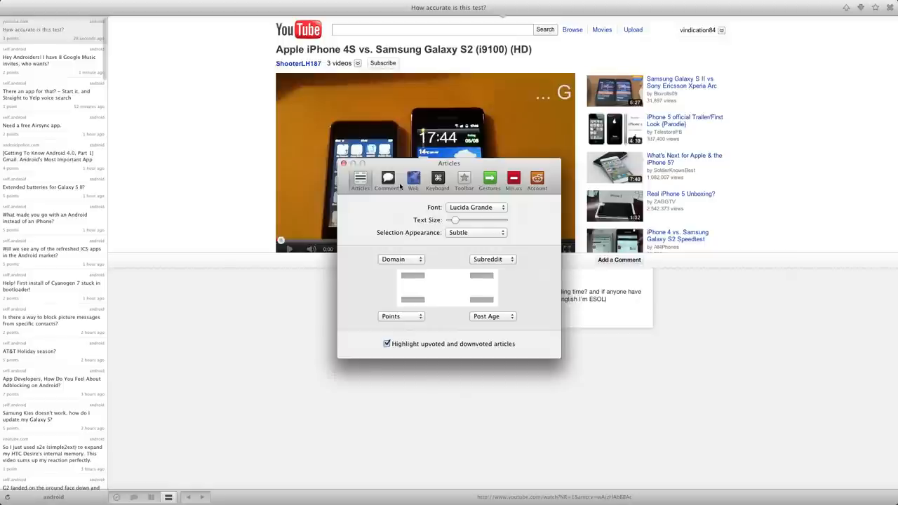
# Step: Set the comment font from Helvetica Neue to Lucida Grande and enlarge comment text
pyautogui.click(387, 180)
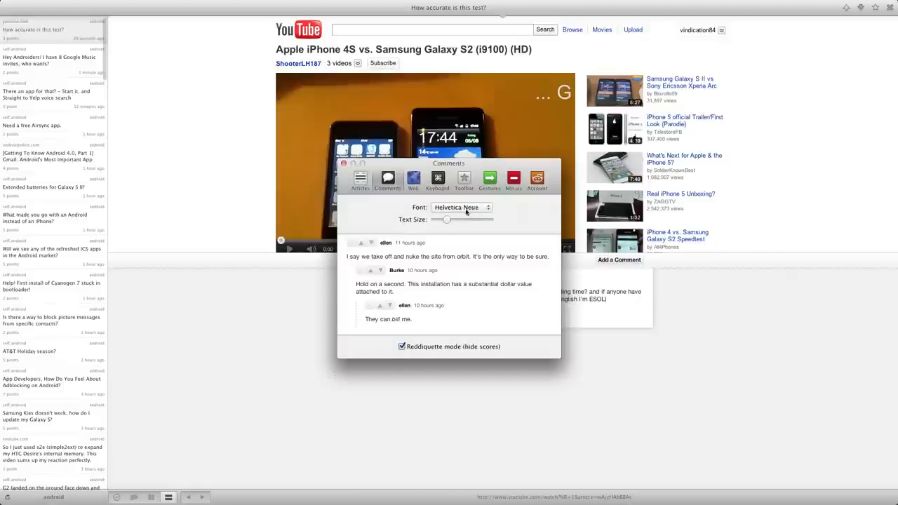
pyautogui.click(461, 207)
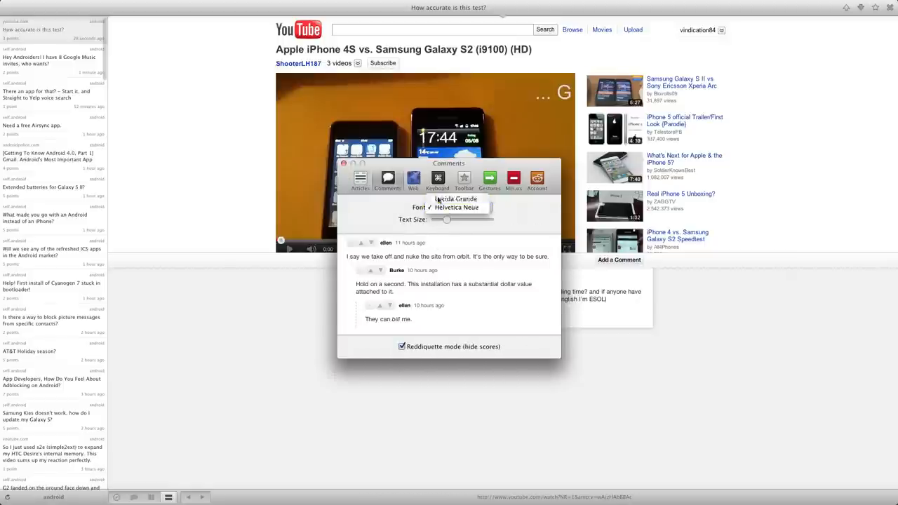
pyautogui.click(462, 198)
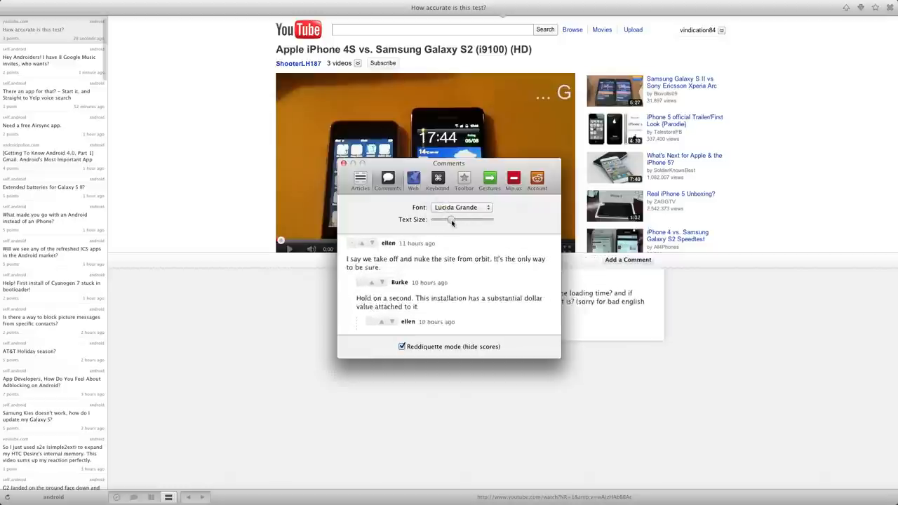
pyautogui.moveTo(450, 220); pyautogui.dragTo(458, 219)
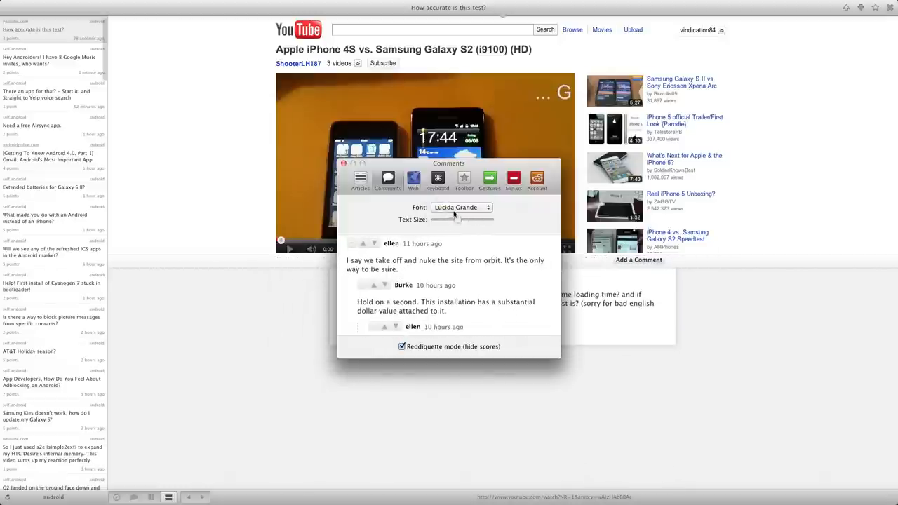
# Step: Show the Web preferences and the font picker for the Courier 13 fixed-width font
pyautogui.click(412, 179)
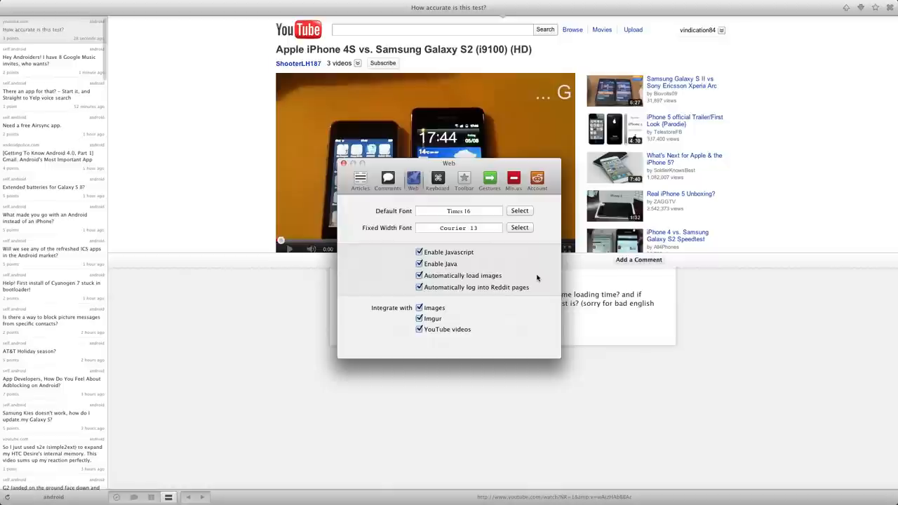
pyautogui.moveTo(484, 207)
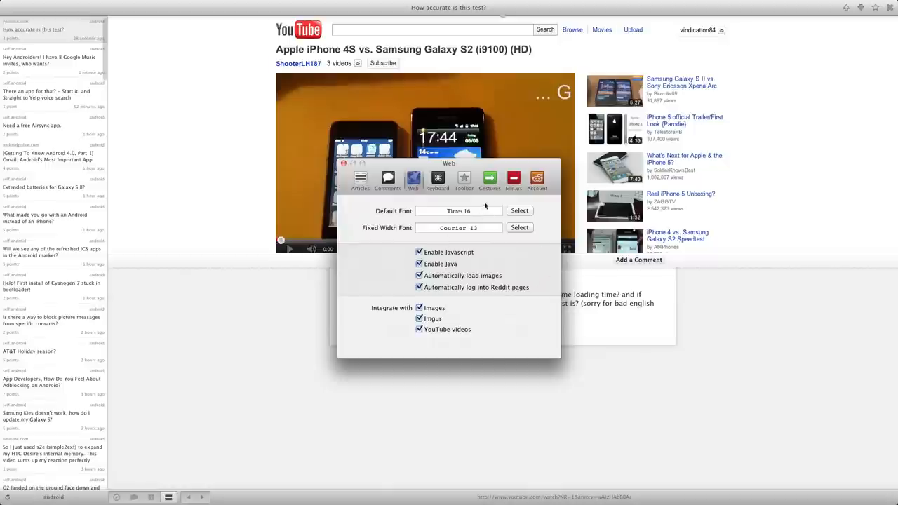
pyautogui.moveTo(384, 233)
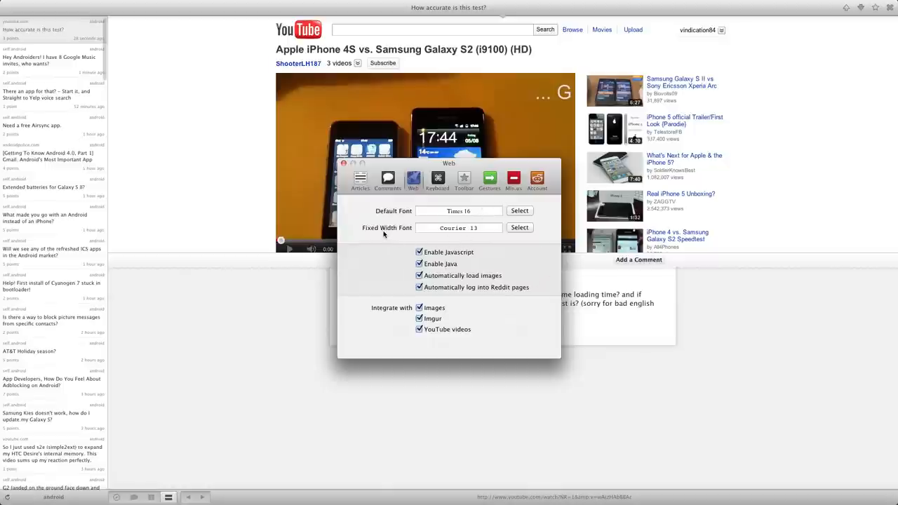
pyautogui.moveTo(510, 228)
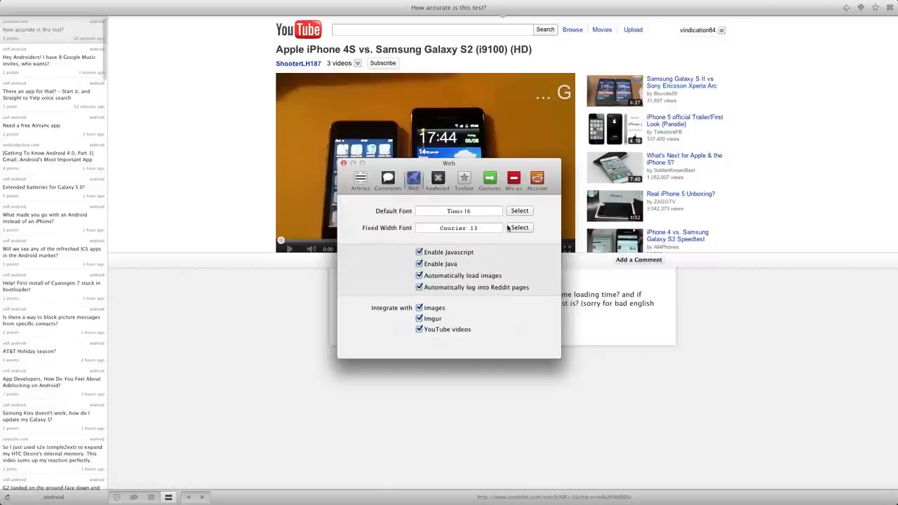
pyautogui.click(519, 227)
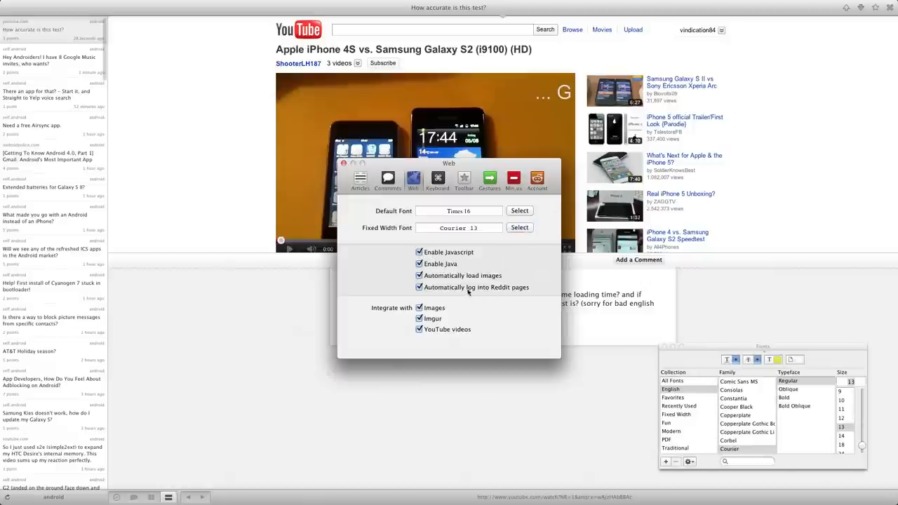
pyautogui.moveTo(486, 289)
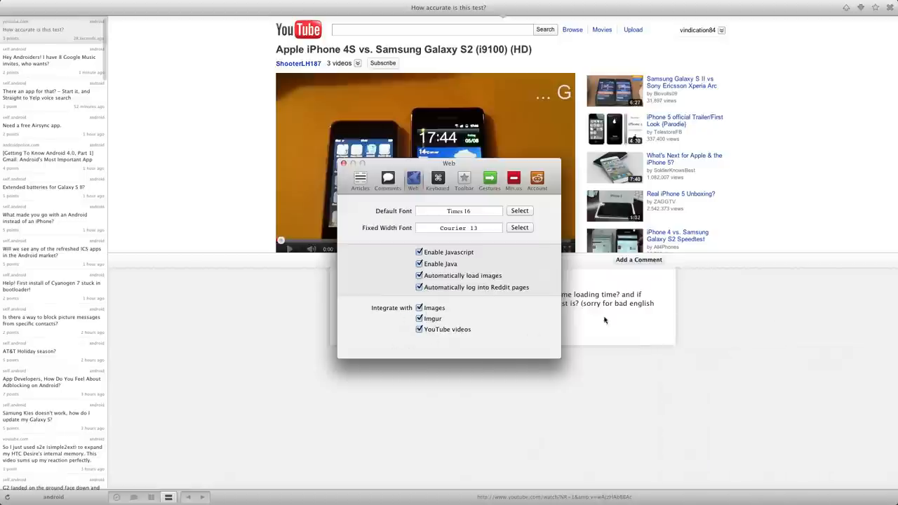
# Step: Look through the Keyboard shortcut lists for subreddits, Articles, View and Window commands
pyautogui.click(437, 179)
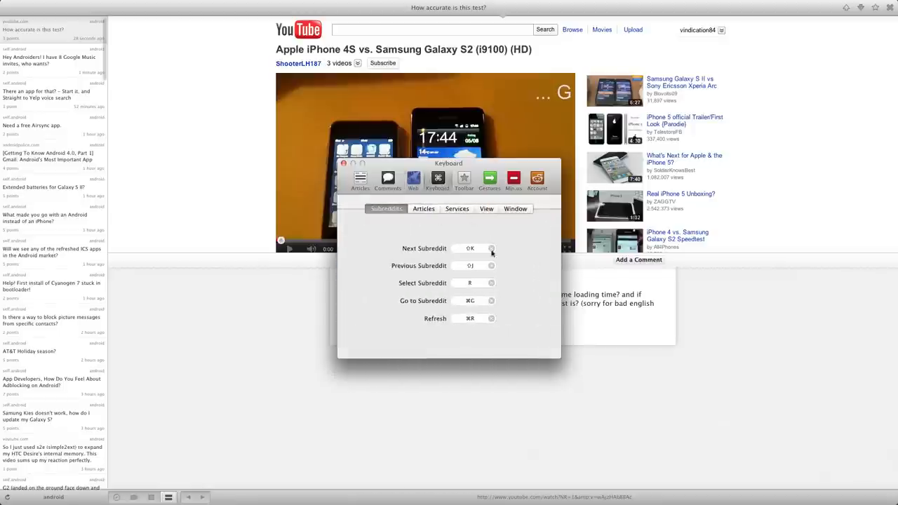
pyautogui.moveTo(405, 223)
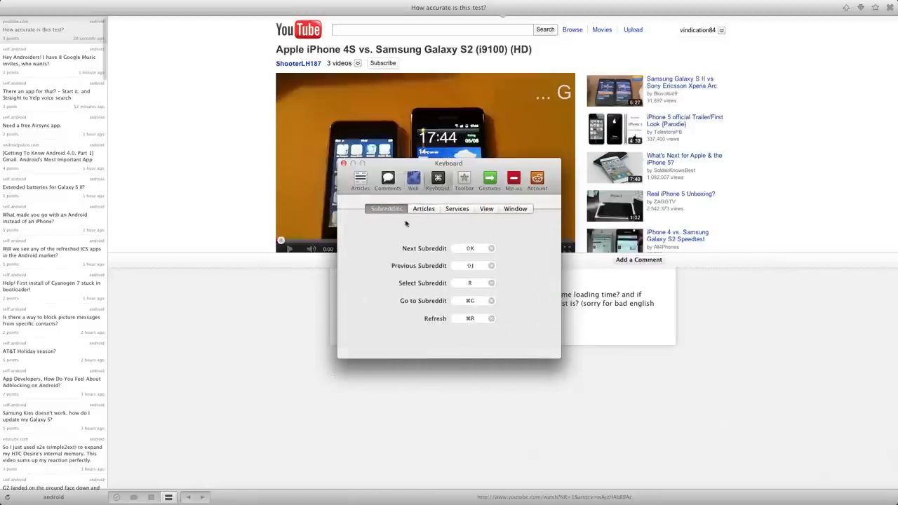
pyautogui.moveTo(444, 245)
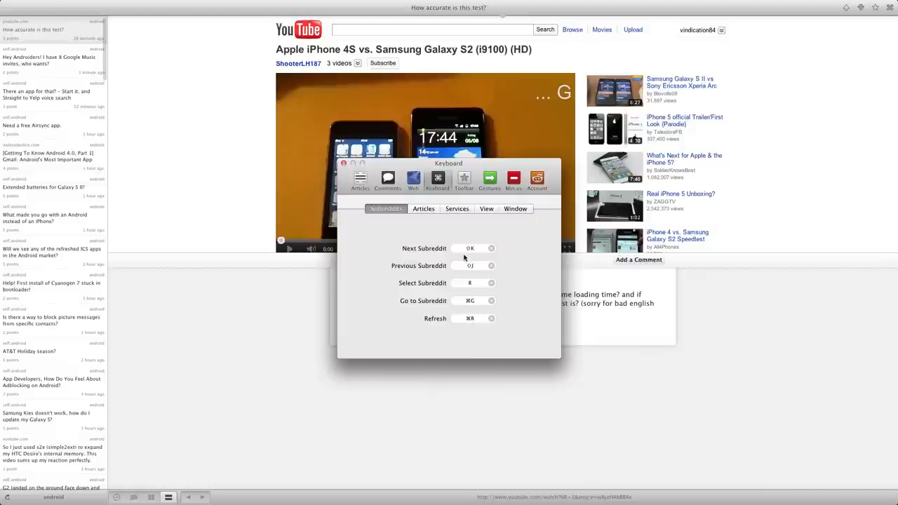
pyautogui.moveTo(403, 261)
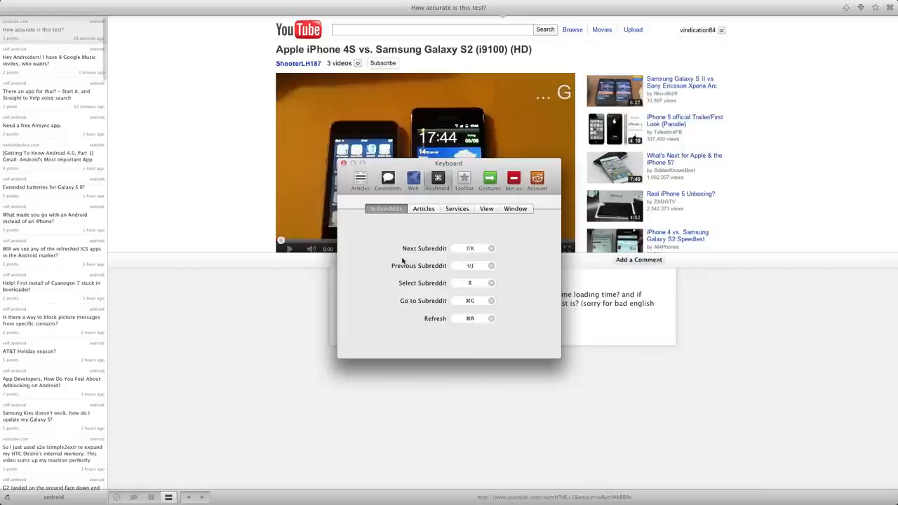
pyautogui.click(423, 209)
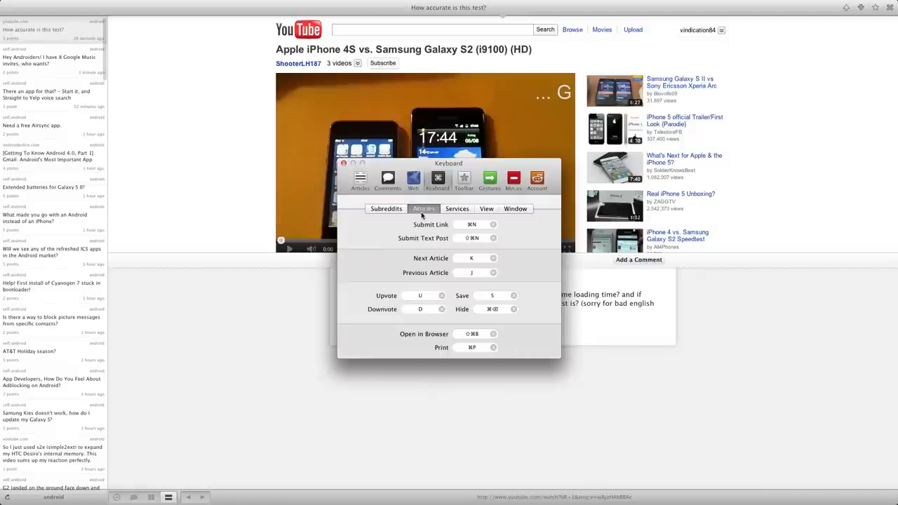
pyautogui.moveTo(463, 218)
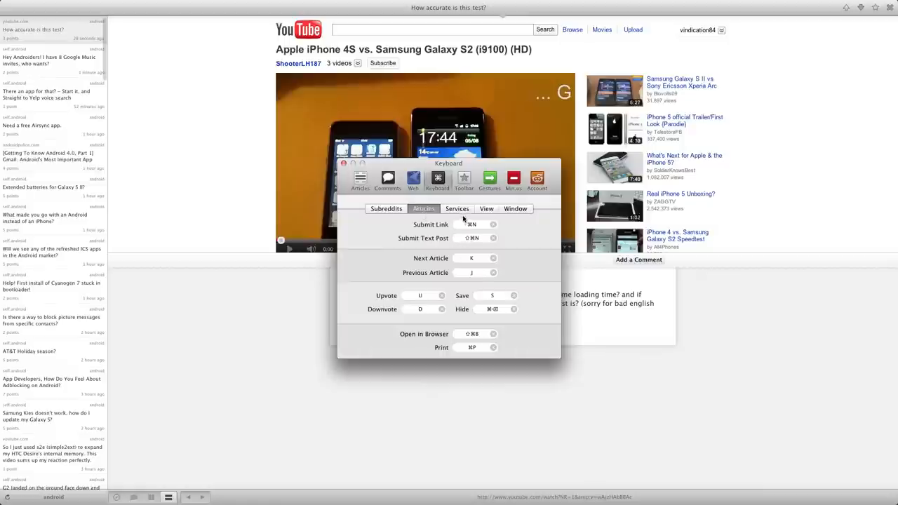
pyautogui.click(487, 208)
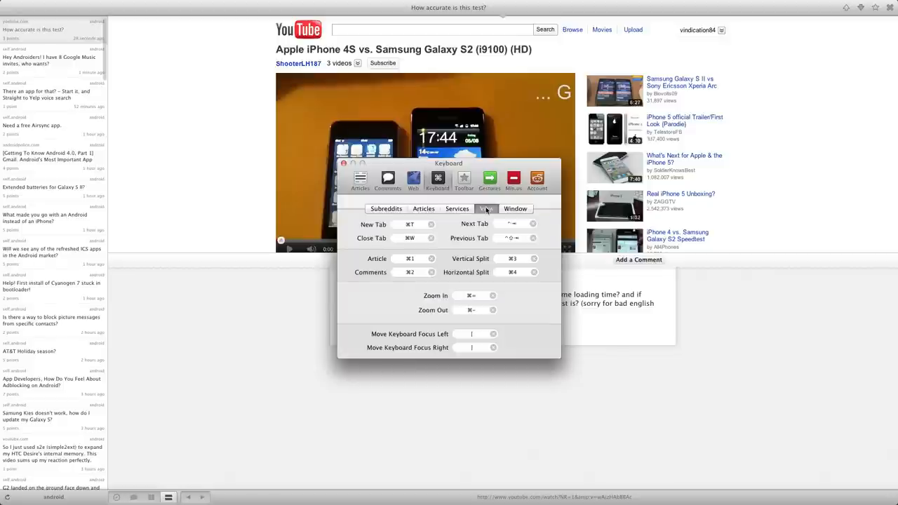
pyautogui.click(516, 209)
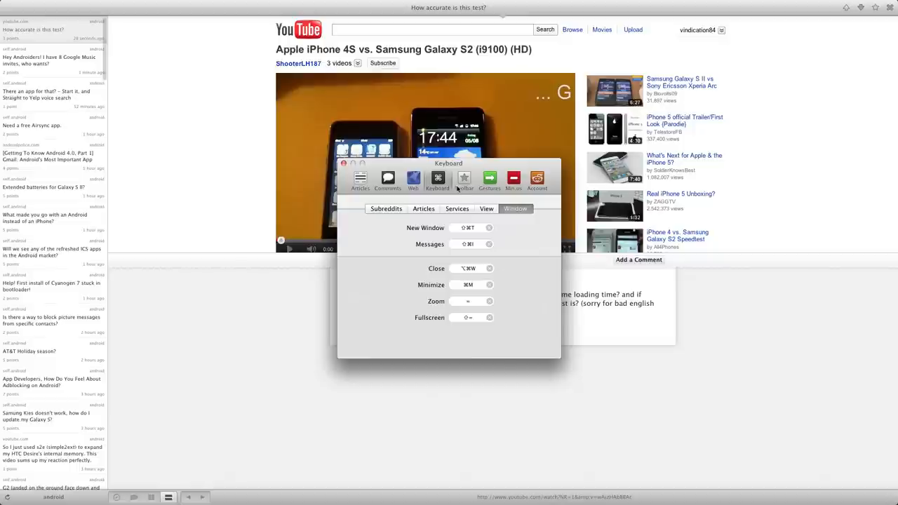
# Step: Review the Toolbar items, then open Gestures with swiping set to switch articles
pyautogui.click(463, 180)
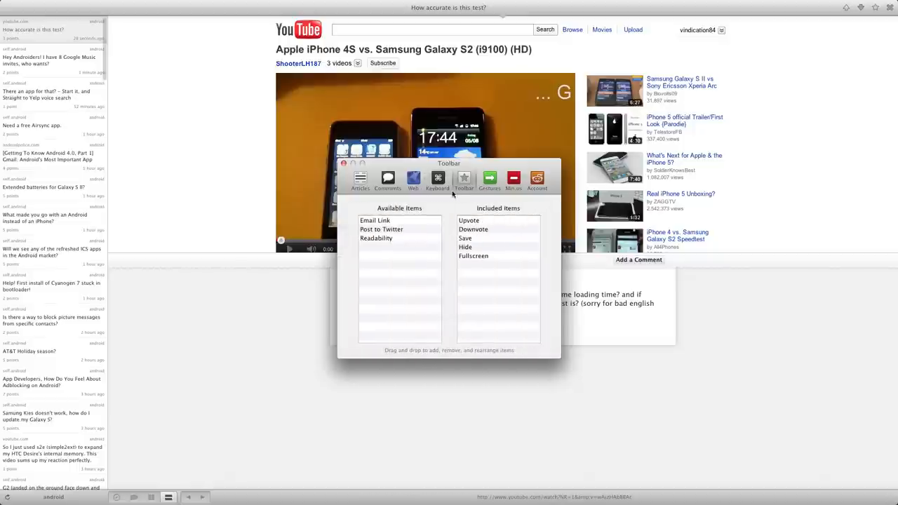
pyautogui.moveTo(382, 229)
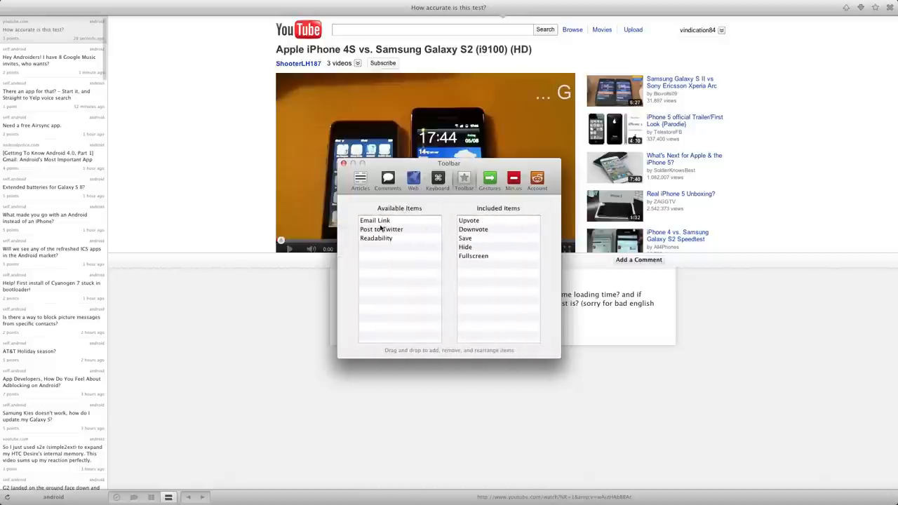
pyautogui.moveTo(484, 220)
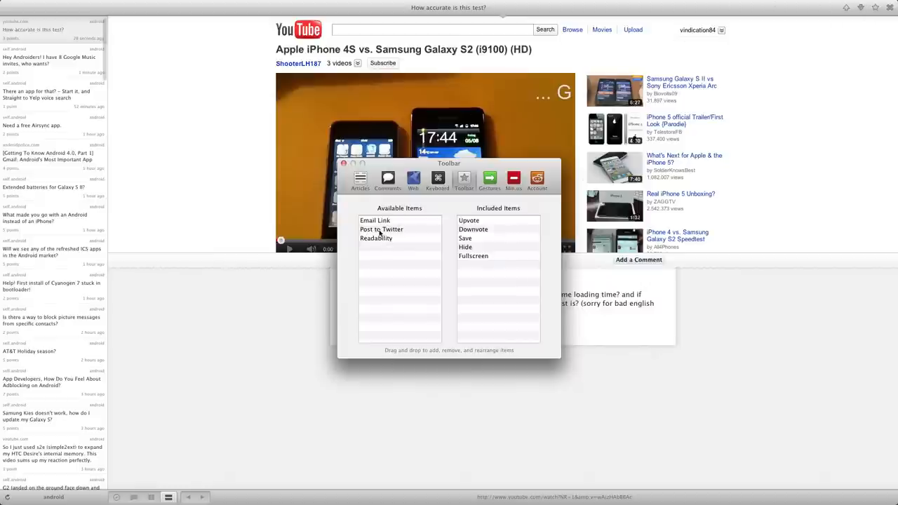
pyautogui.moveTo(445, 208)
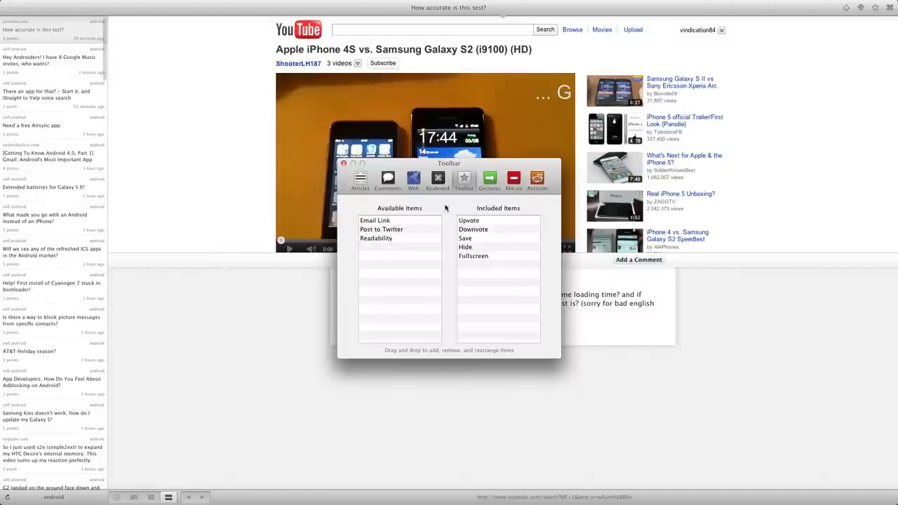
pyautogui.click(489, 180)
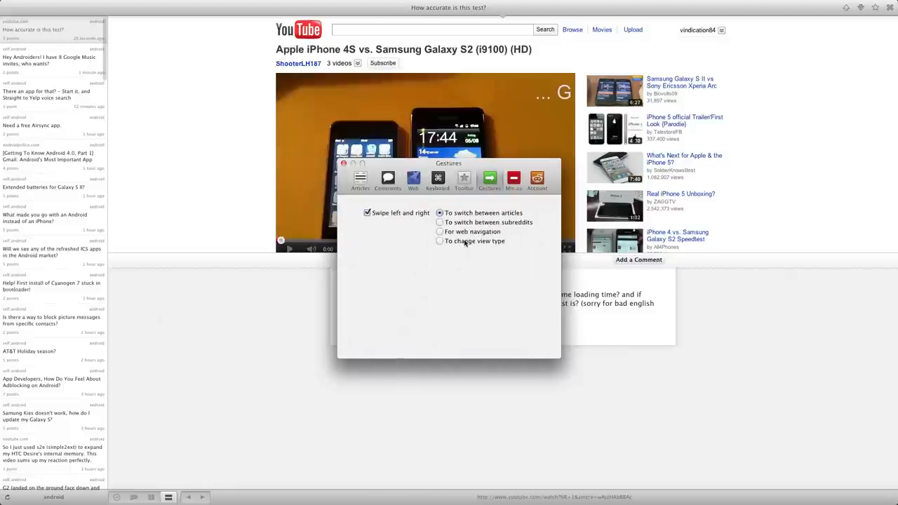
pyautogui.moveTo(475, 243)
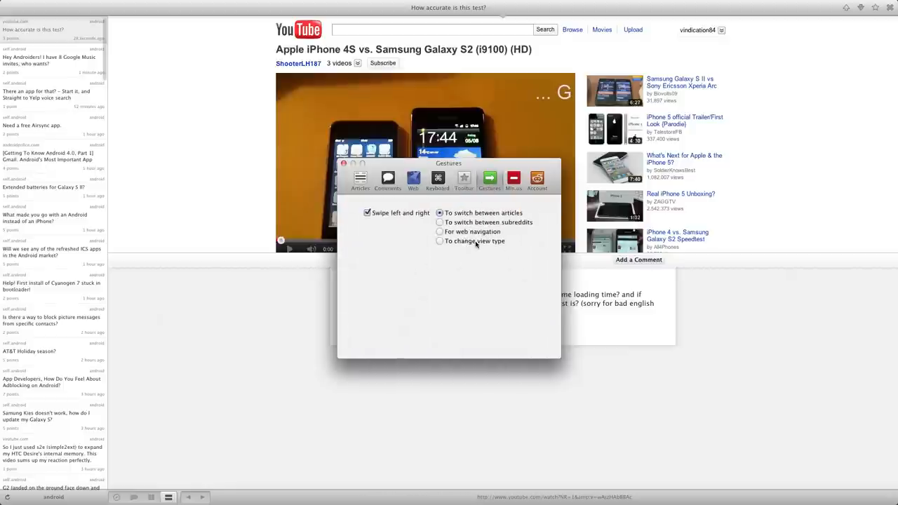
# Step: View the Min.us upload settings and the Reddit Account preferences
pyautogui.click(513, 179)
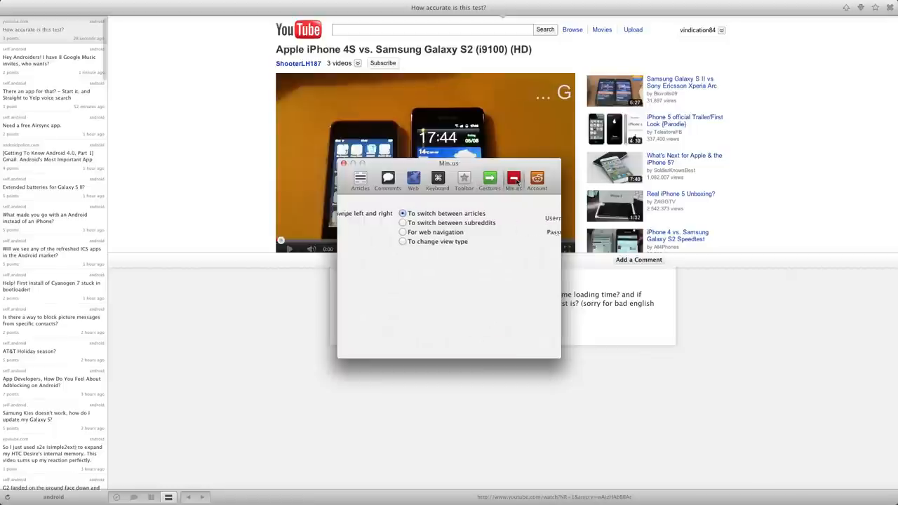
pyautogui.click(536, 181)
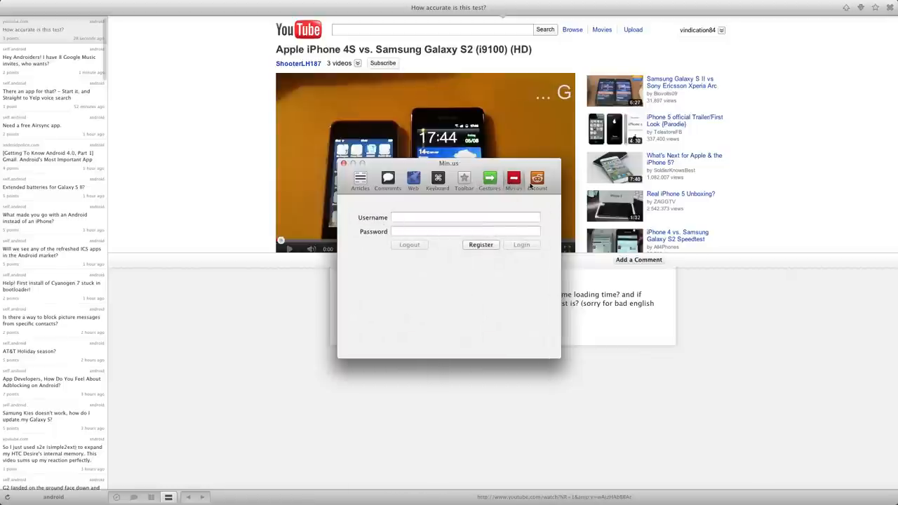
pyautogui.click(537, 177)
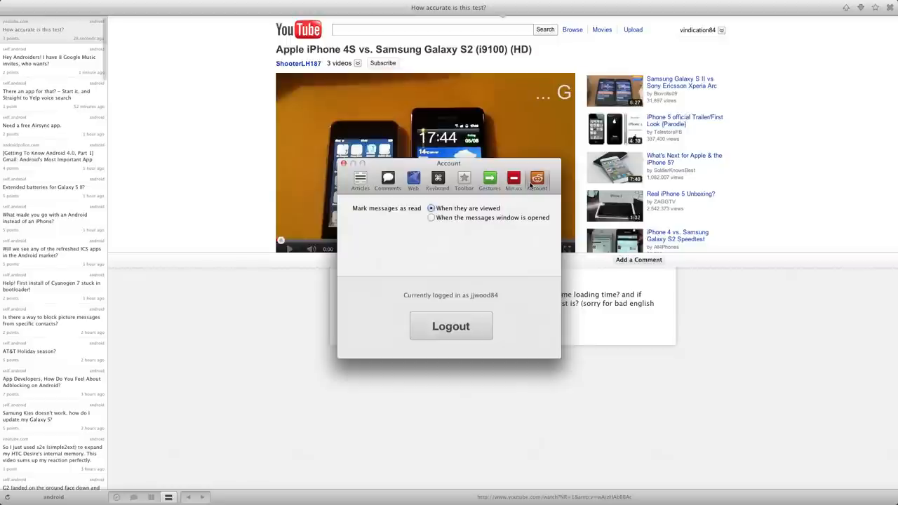
pyautogui.moveTo(504, 306)
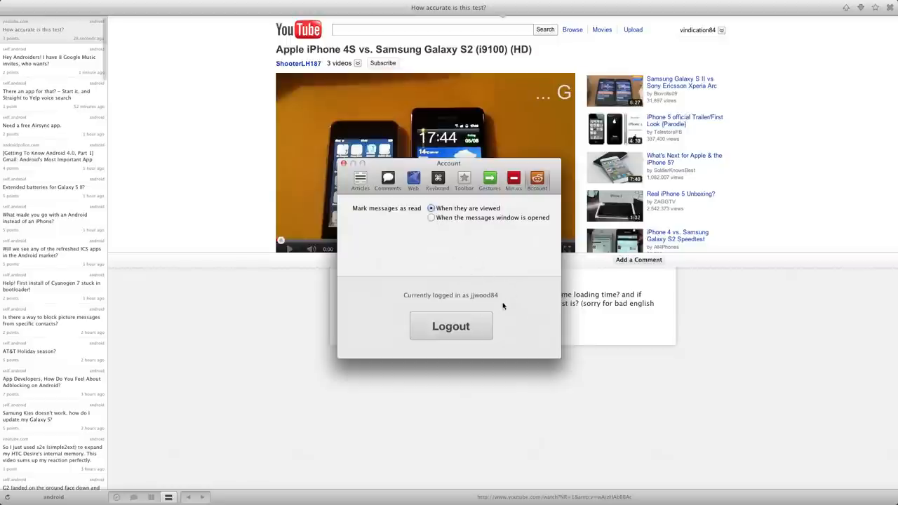
pyautogui.moveTo(438, 229)
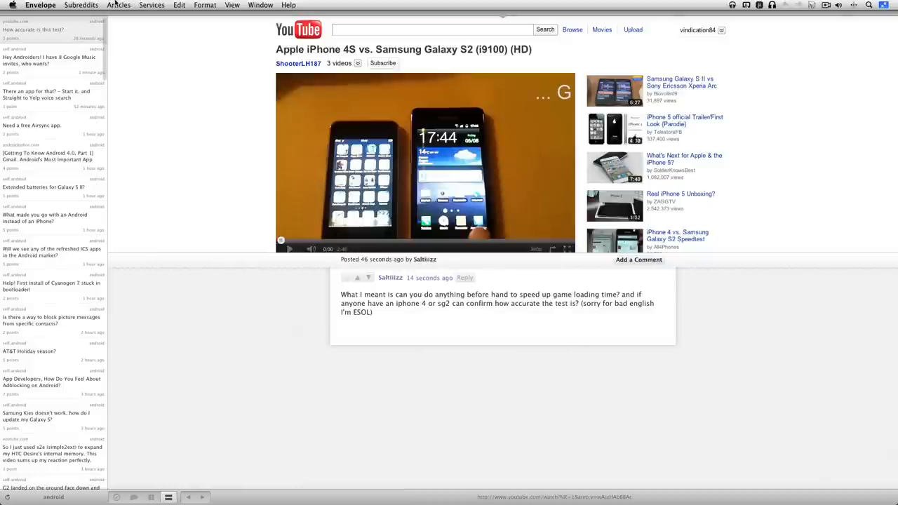
# Step: Go to the 'mac' subreddit by name and check the subscribed-subreddit picker
pyautogui.click(79, 7)
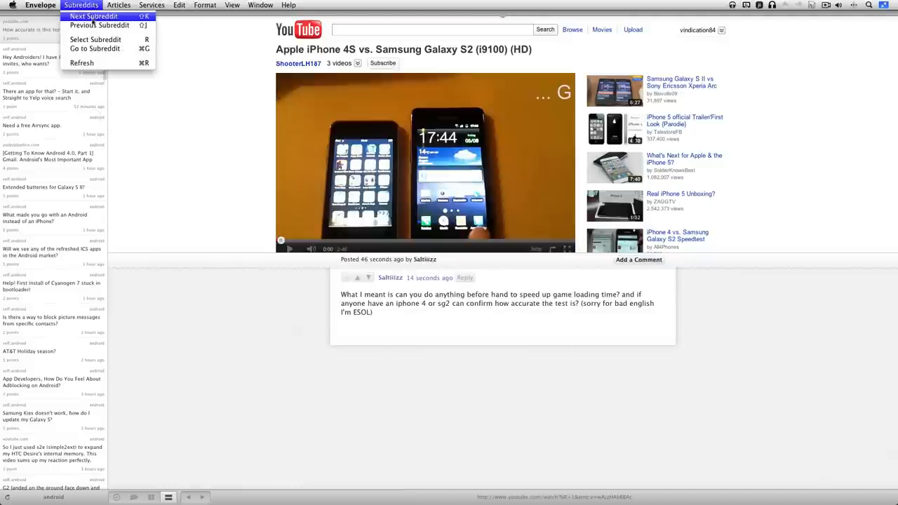
pyautogui.moveTo(98, 39)
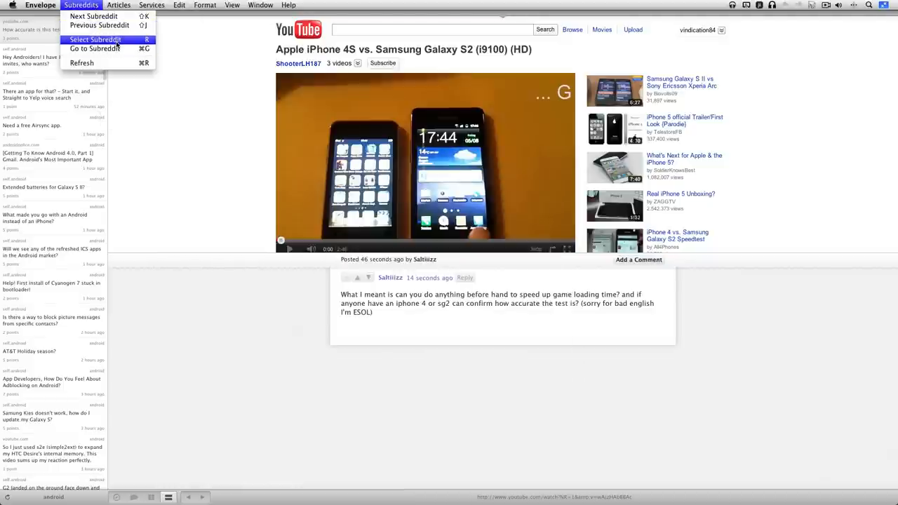
pyautogui.moveTo(98, 51)
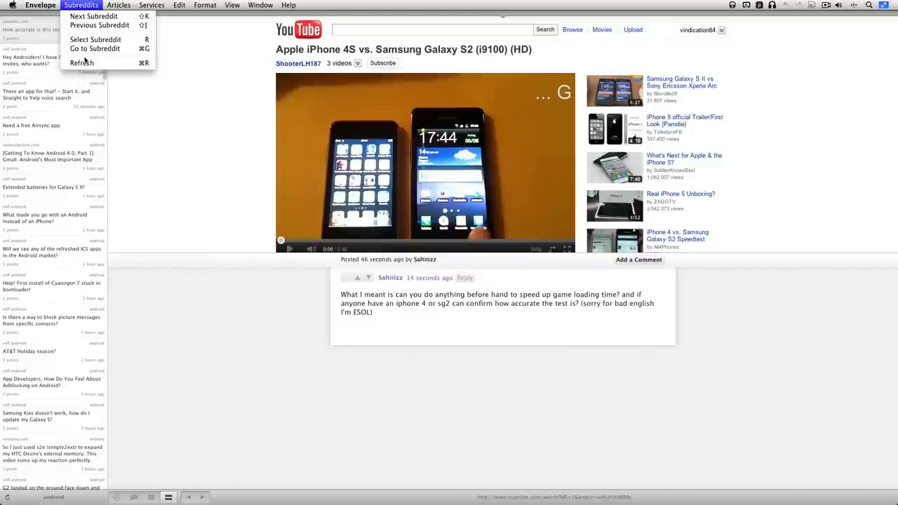
pyautogui.click(101, 48)
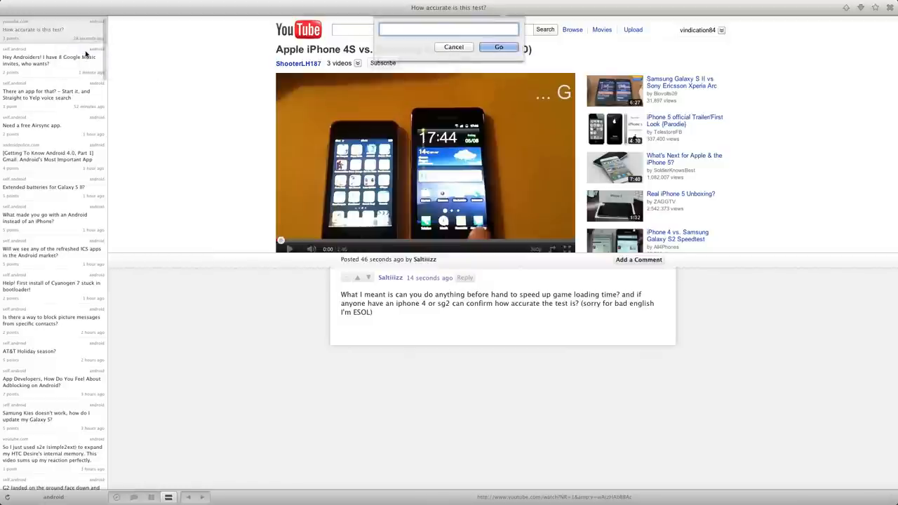
pyautogui.write('mac')
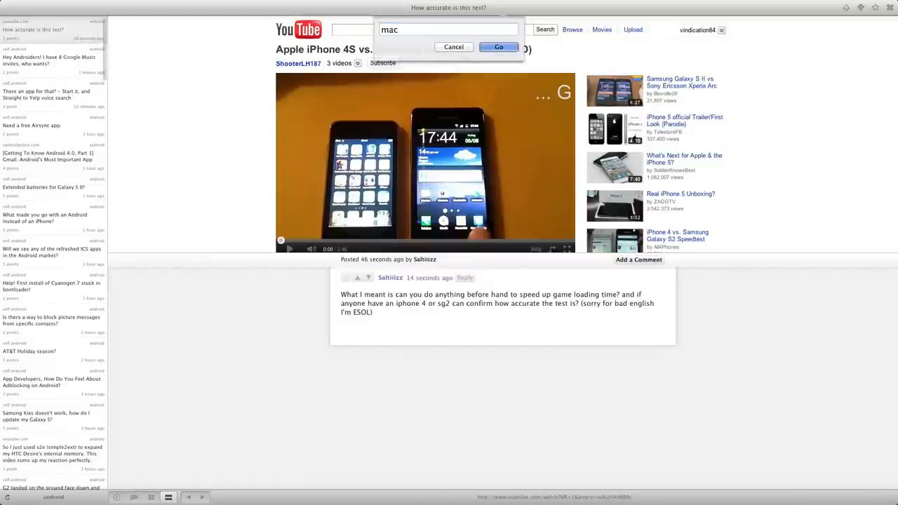
pyautogui.click(499, 47)
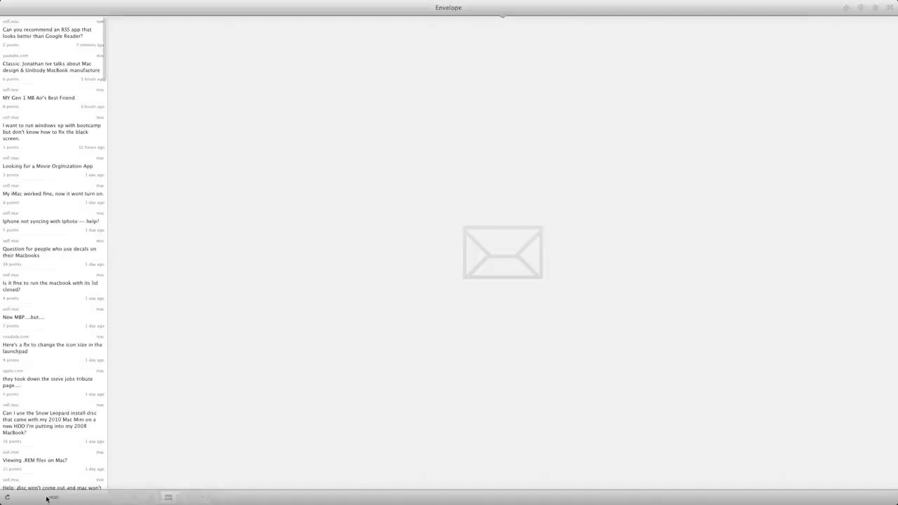
pyautogui.click(48, 498)
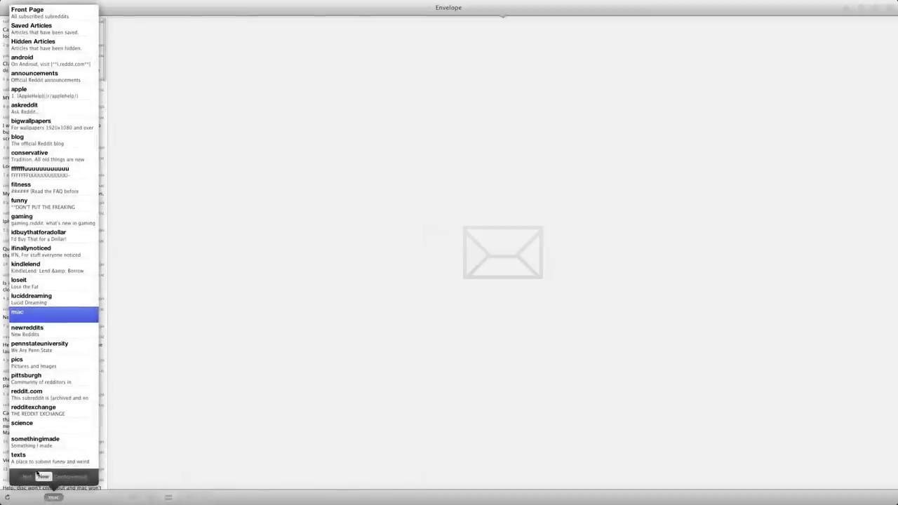
pyautogui.click(124, 5)
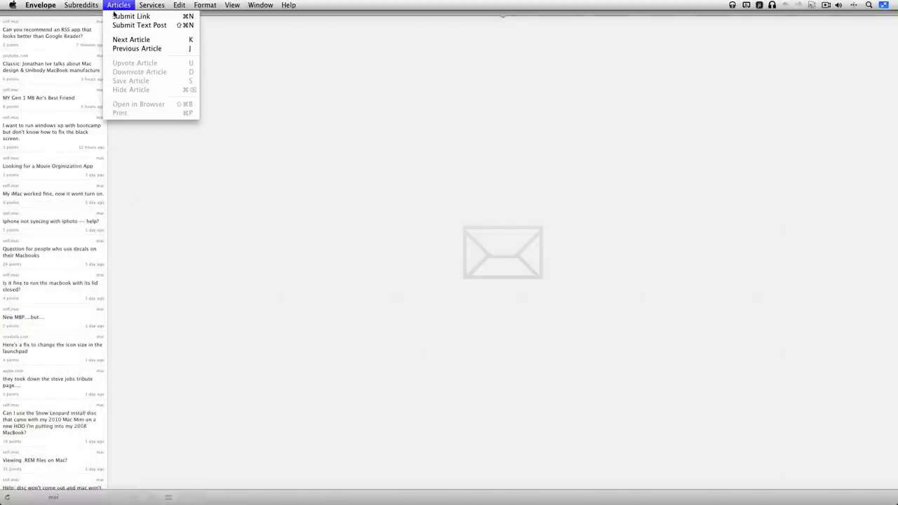
pyautogui.click(118, 5)
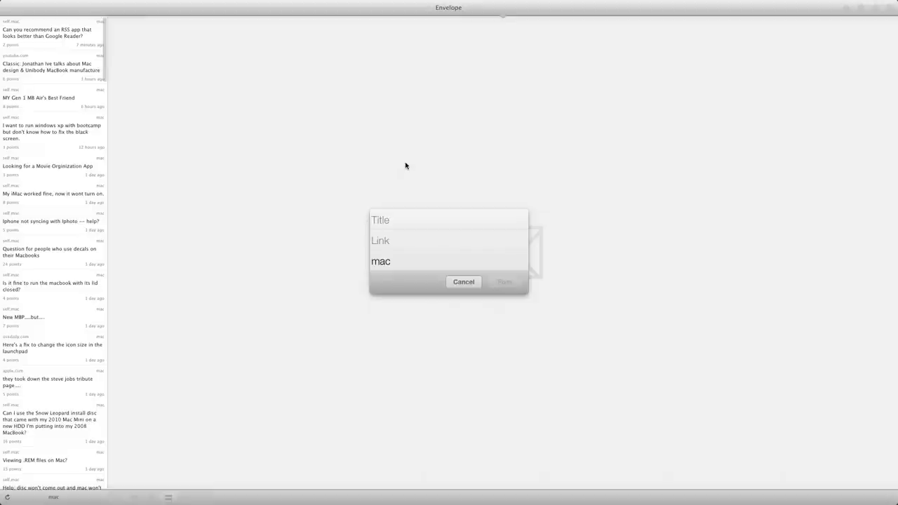
pyautogui.write('Cool Re')
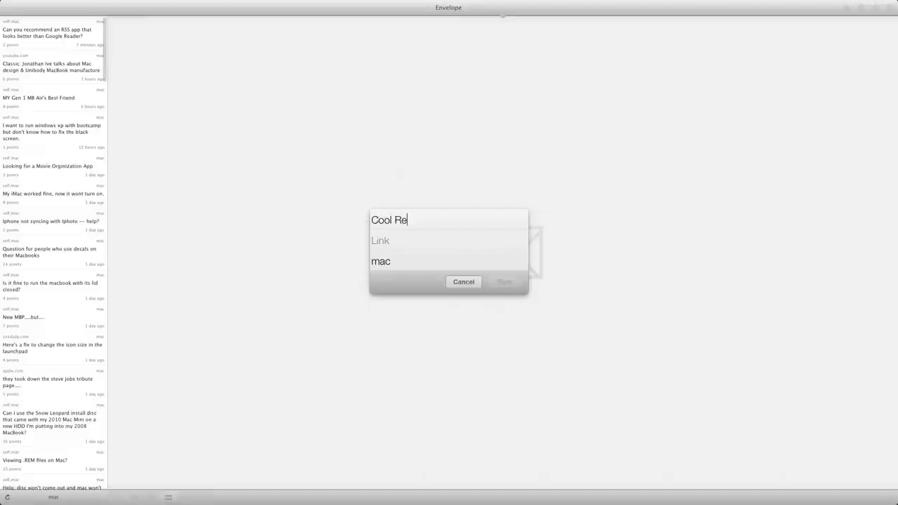
pyautogui.write('view')
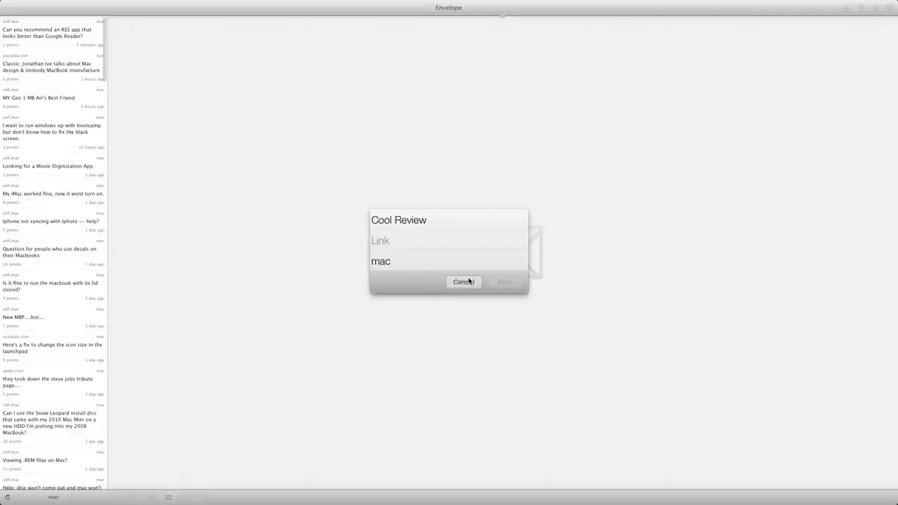
pyautogui.click(463, 282)
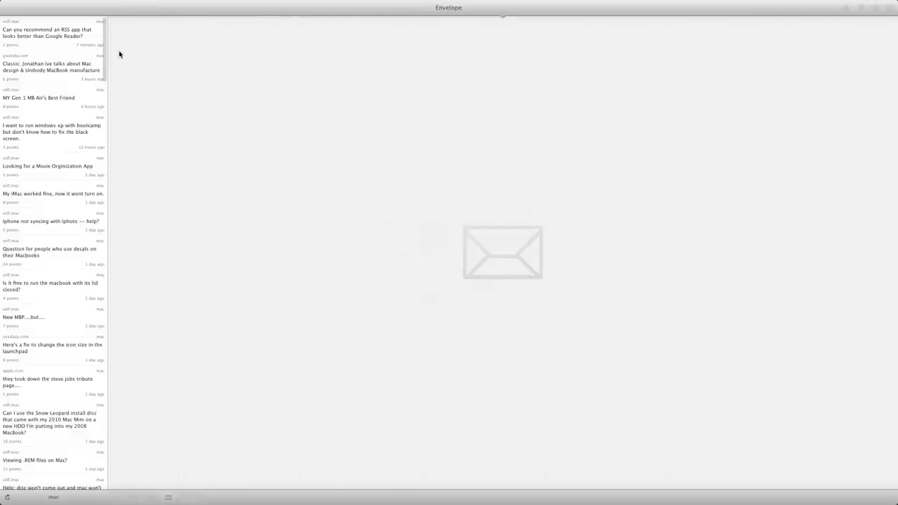
pyautogui.click(123, 6)
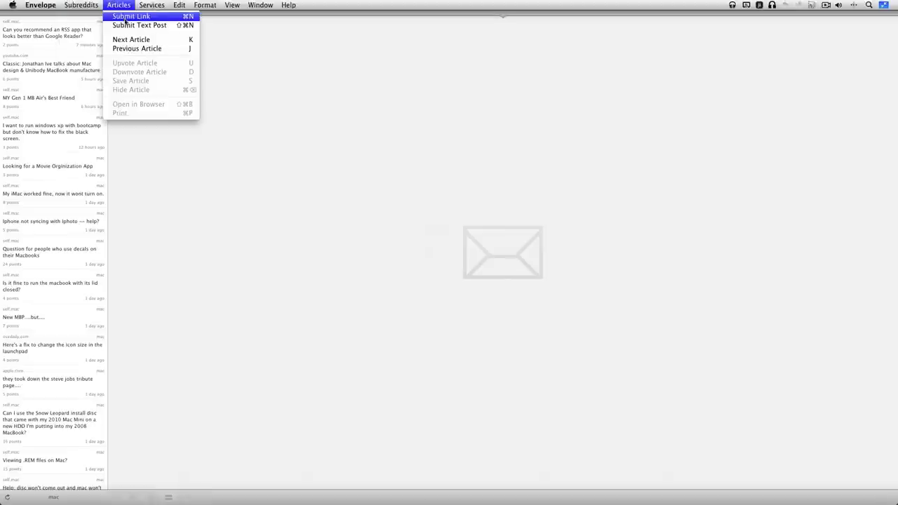
pyautogui.click(148, 25)
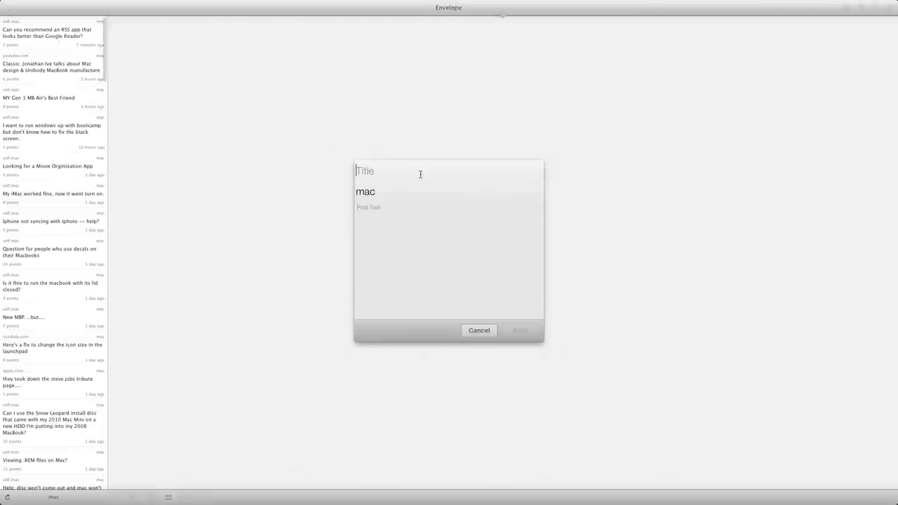
pyautogui.write('This is a text post')
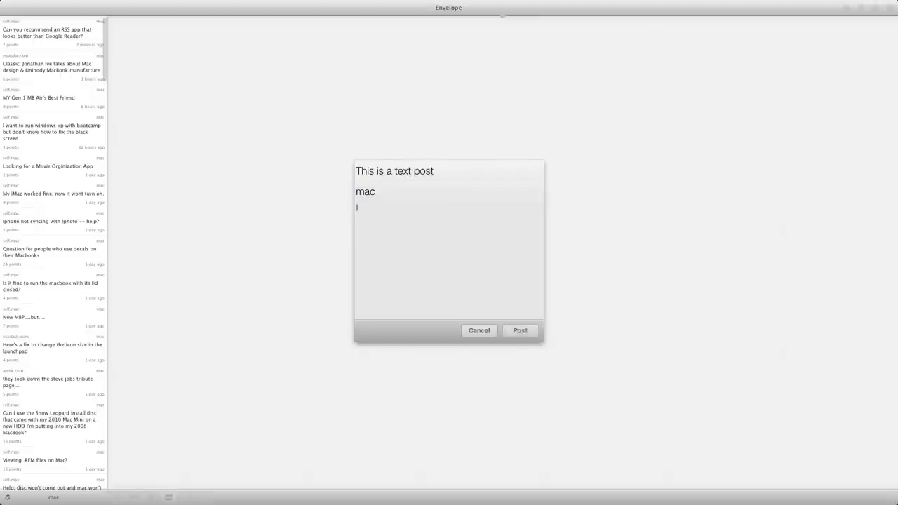
pyautogui.write('Hi!')
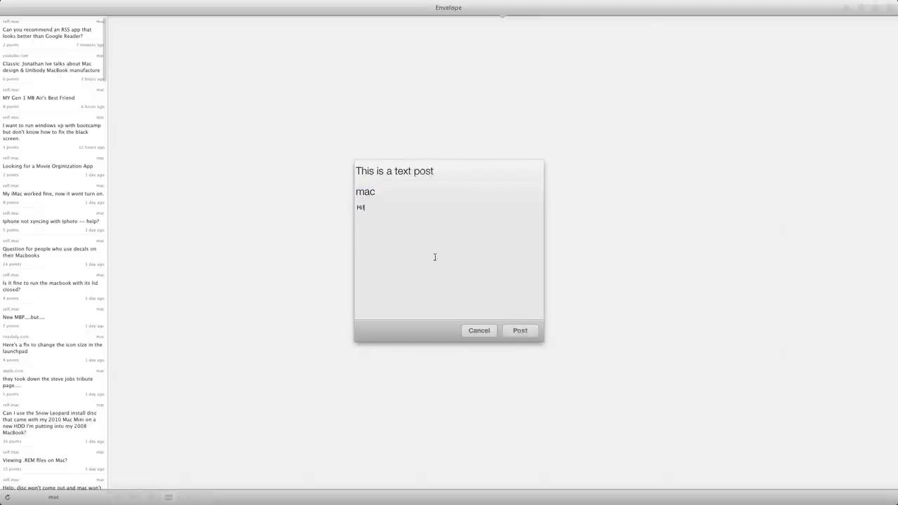
pyautogui.click(479, 330)
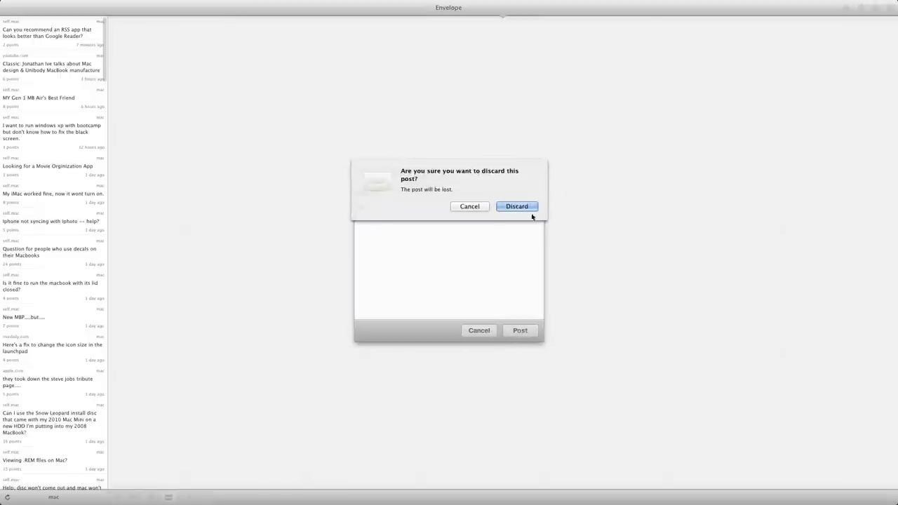
pyautogui.click(516, 206)
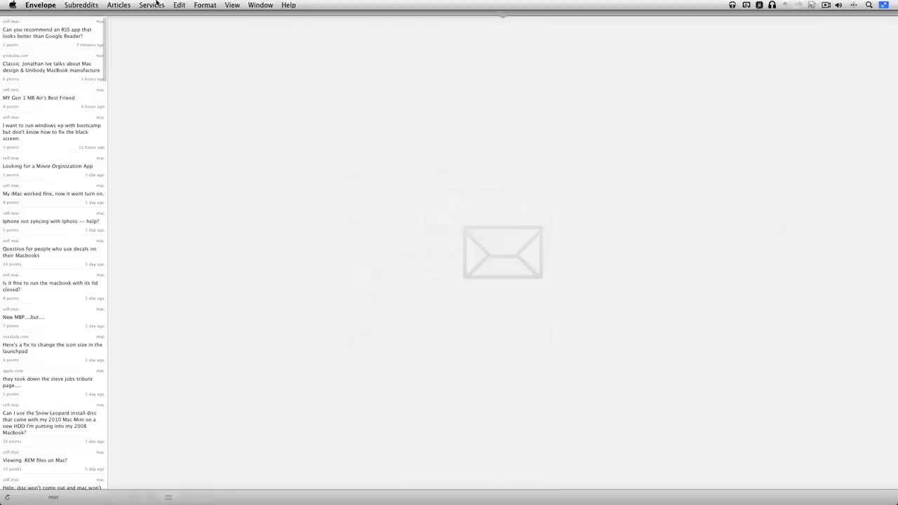
# Step: Check the Articles menu, then open the Jonathan Ive Mac design video post
pyautogui.click(111, 7)
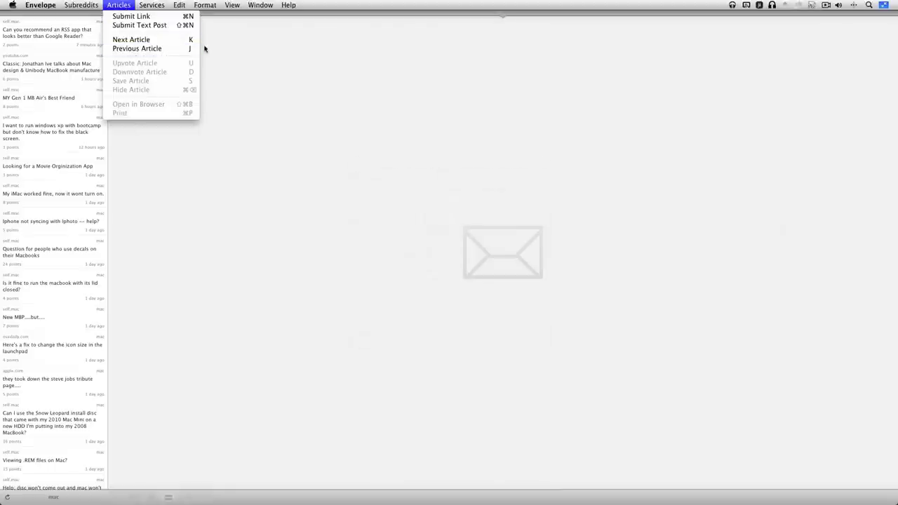
pyautogui.moveTo(154, 95)
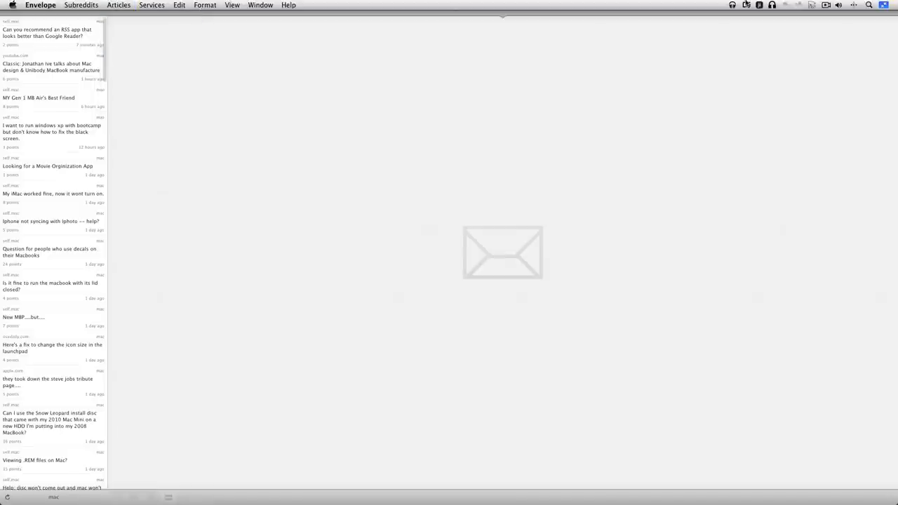
pyautogui.click(152, 7)
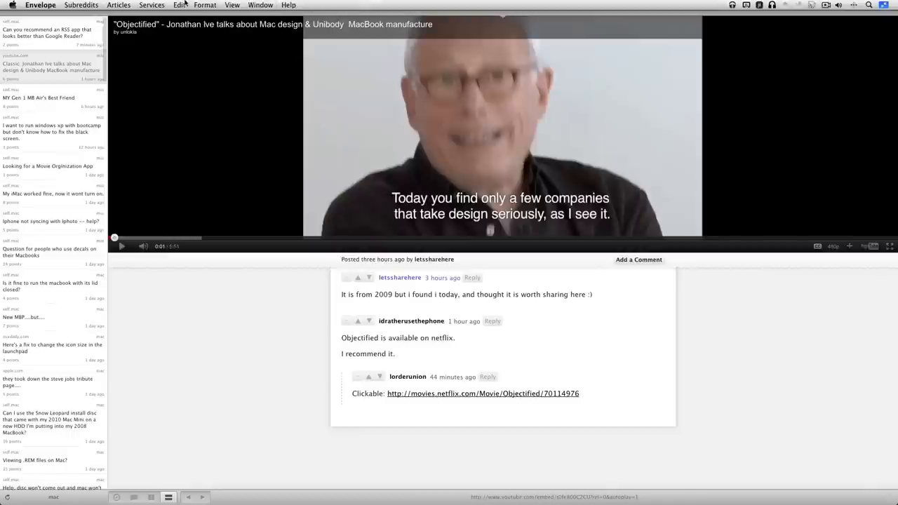
pyautogui.click(184, 5)
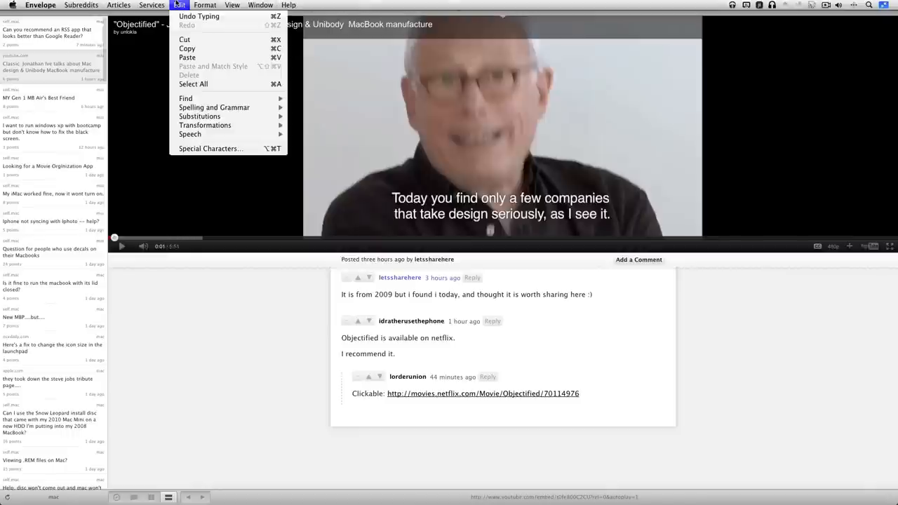
pyautogui.click(152, 6)
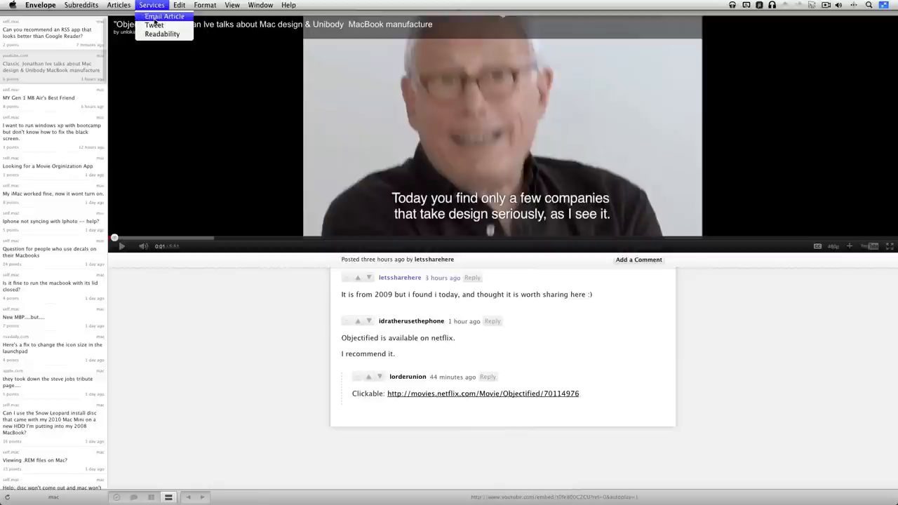
pyautogui.click(145, 26)
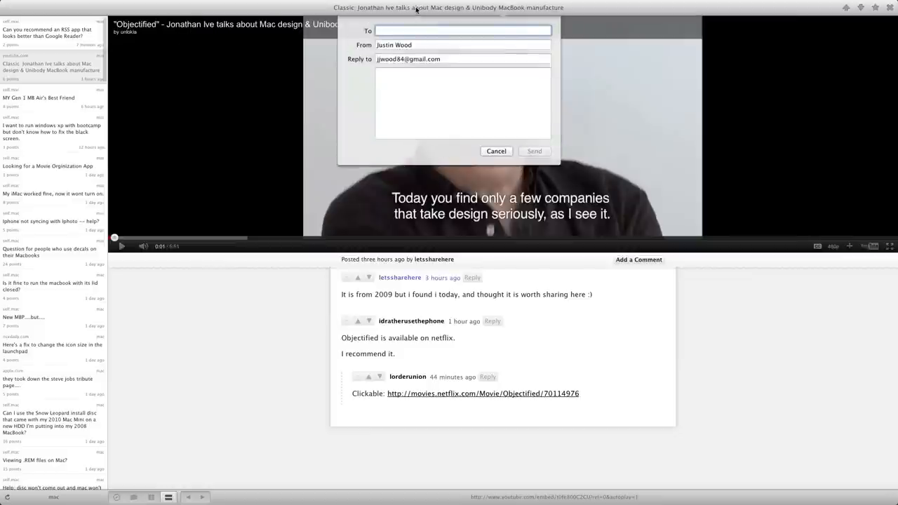
pyautogui.click(465, 31)
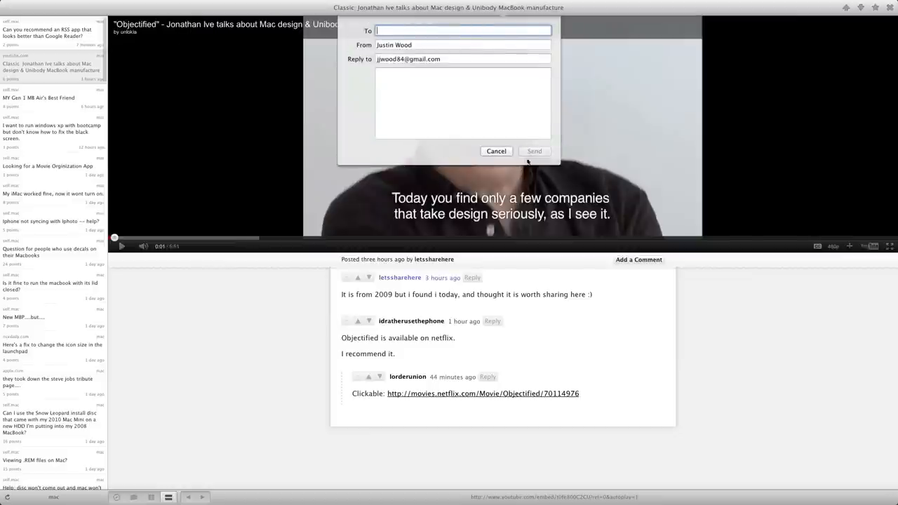
pyautogui.click(496, 150)
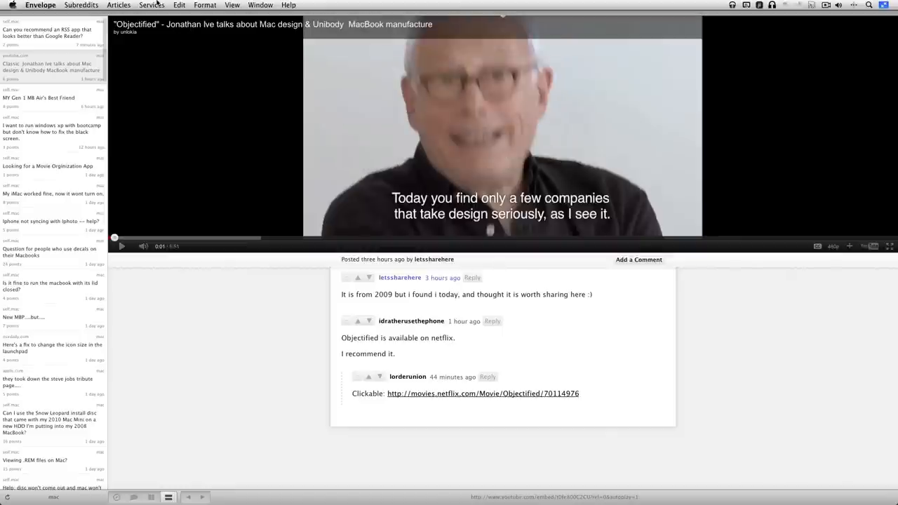
pyautogui.click(183, 5)
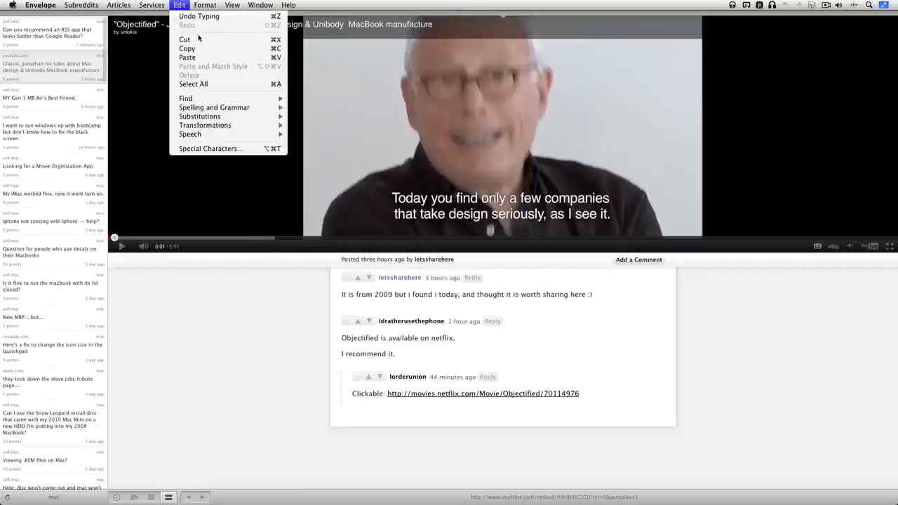
pyautogui.moveTo(205, 33)
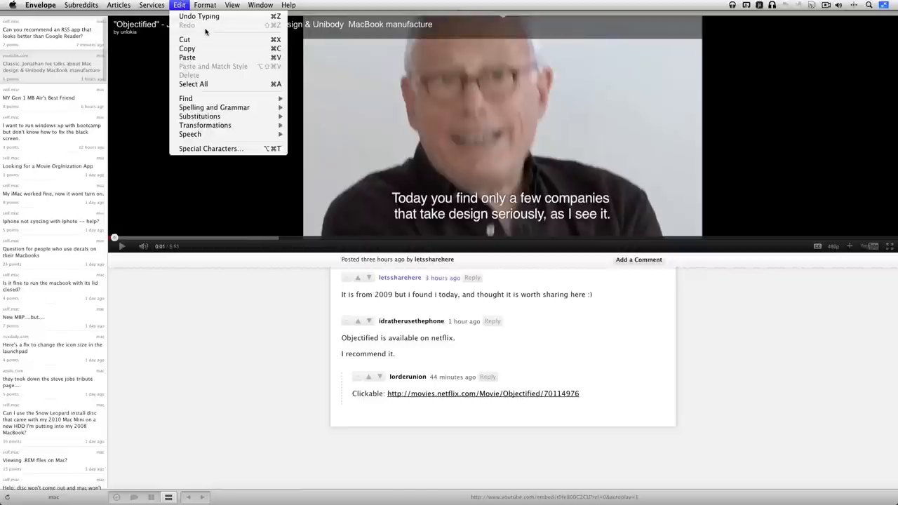
pyautogui.click(209, 6)
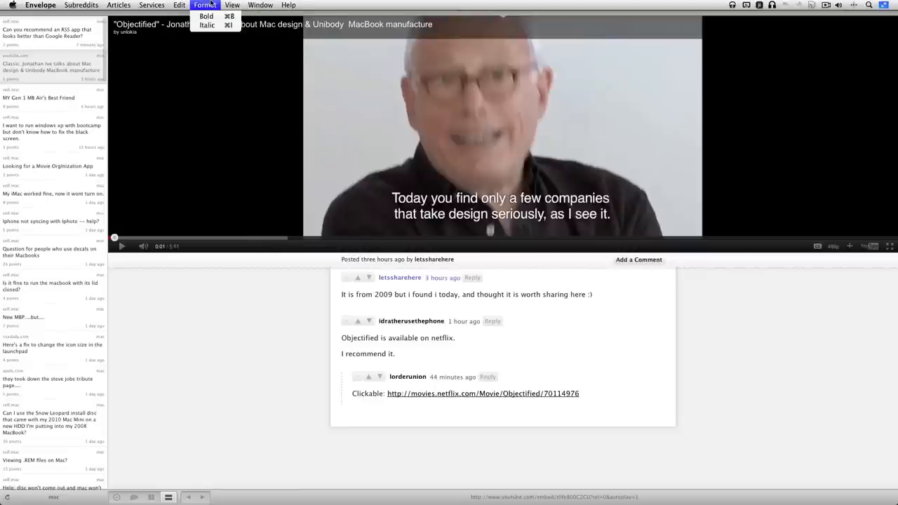
# Step: In a new empty tab, go to the 'windows' subreddit by name
pyautogui.click(230, 5)
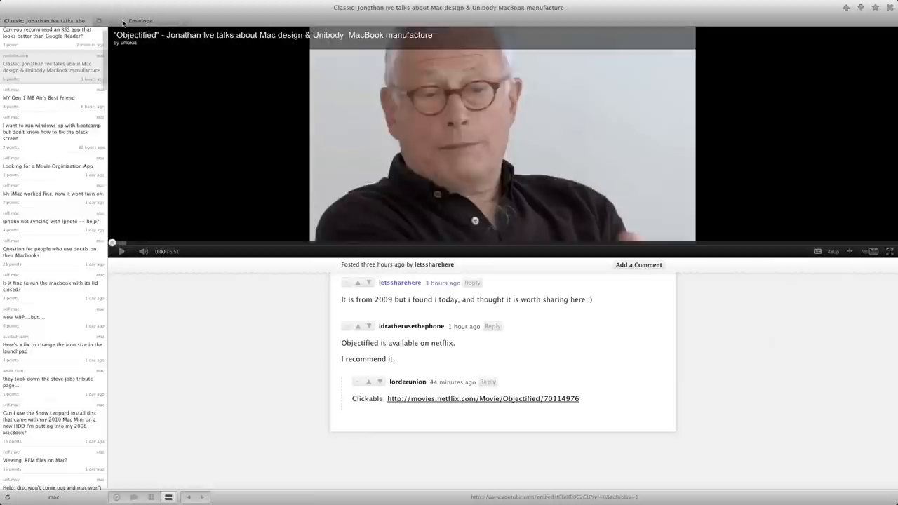
pyautogui.click(141, 20)
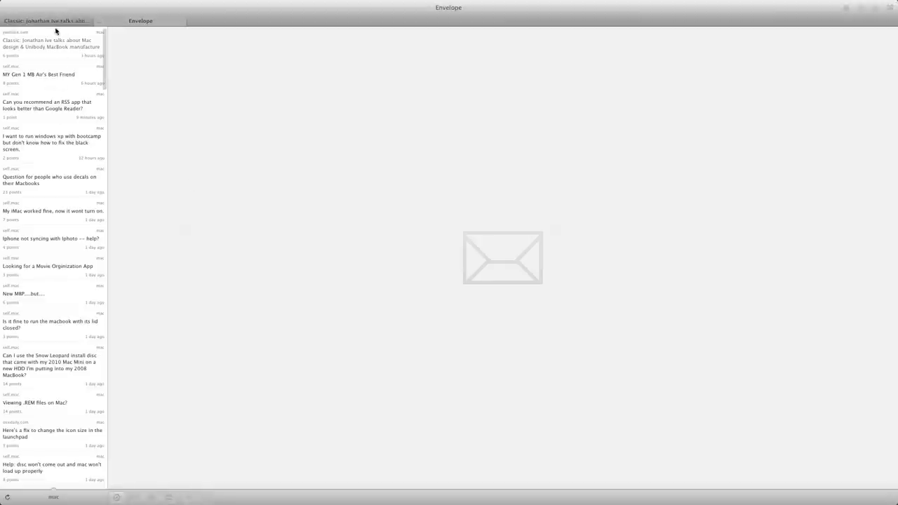
pyautogui.moveTo(36, 499)
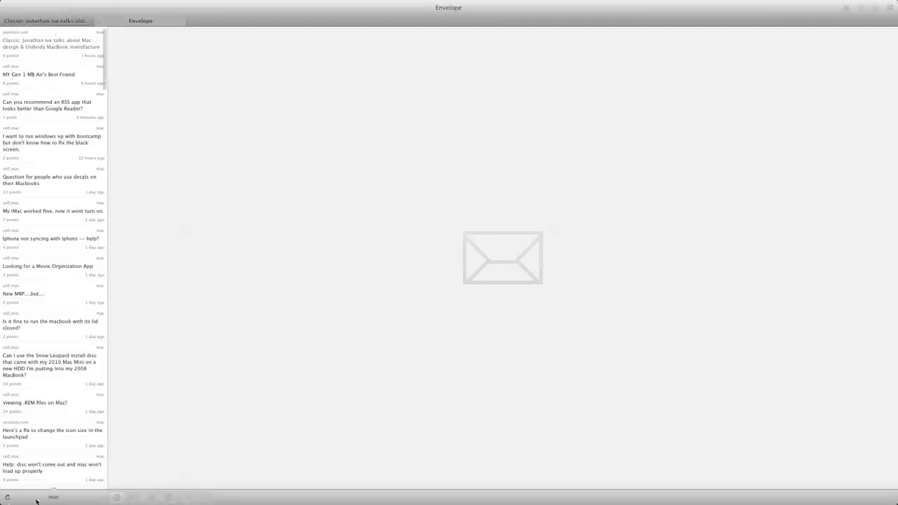
pyautogui.click(127, 5)
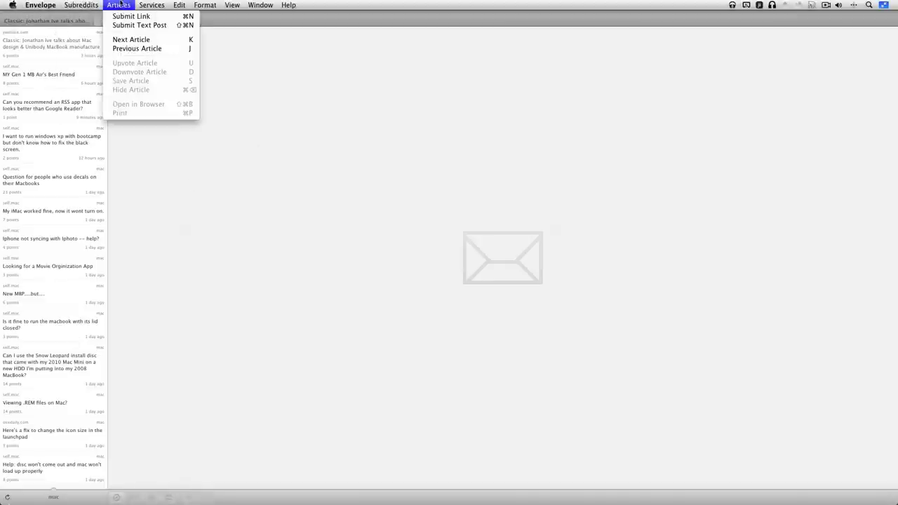
pyautogui.click(140, 17)
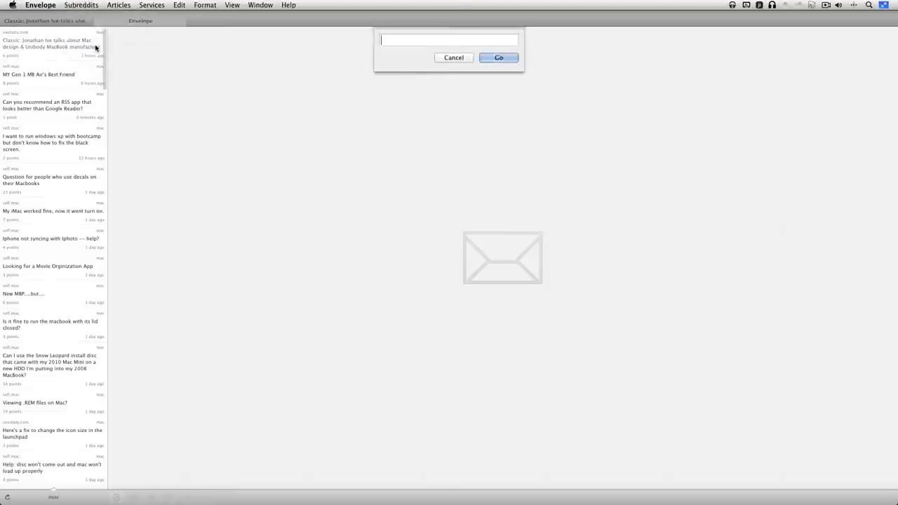
pyautogui.write('win')
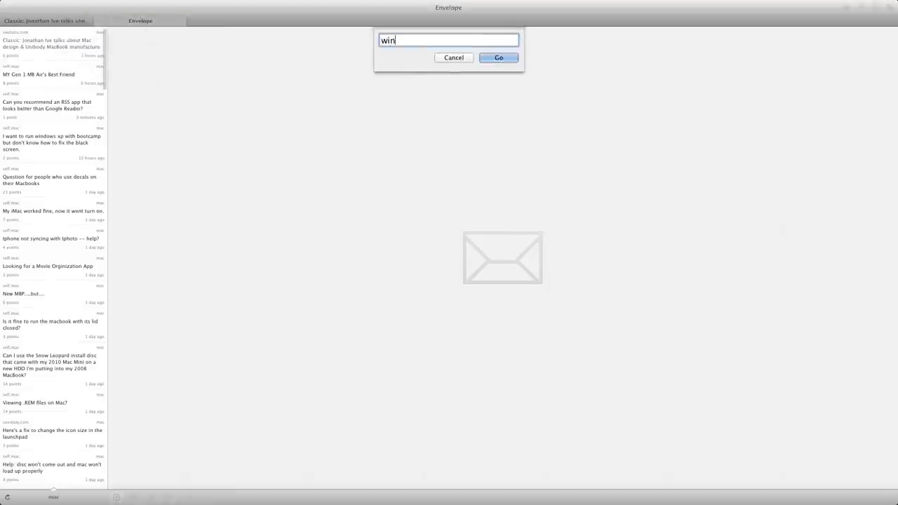
pyautogui.click(499, 57)
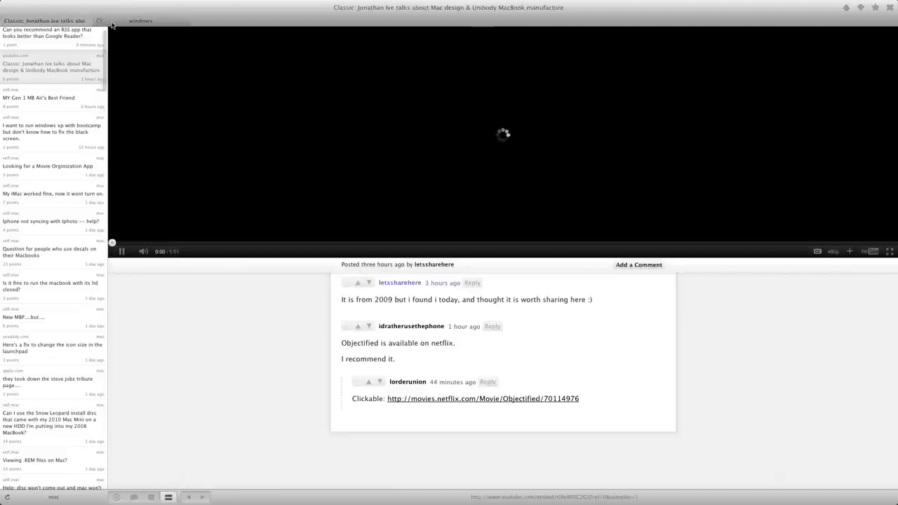
pyautogui.click(141, 18)
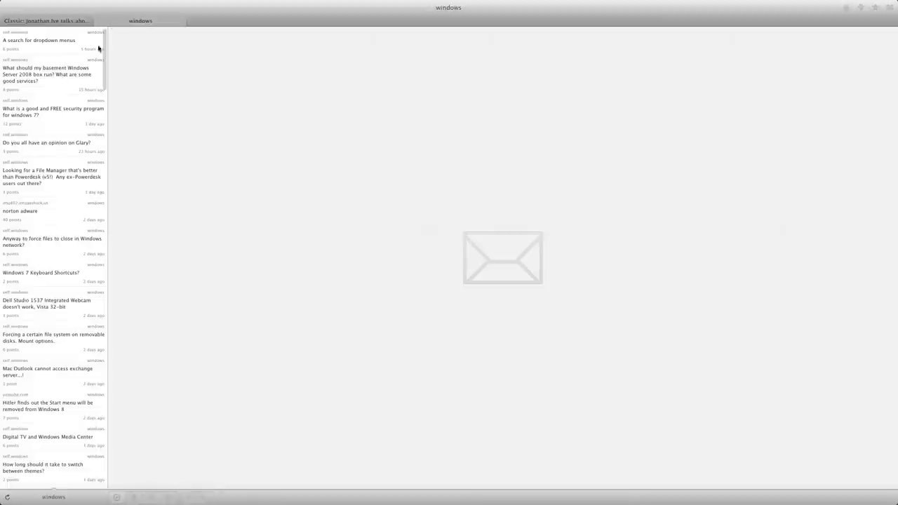
# Step: Open 'A search for dropdown menus', then switch to the next tab via View > Next Tab
pyautogui.click(47, 41)
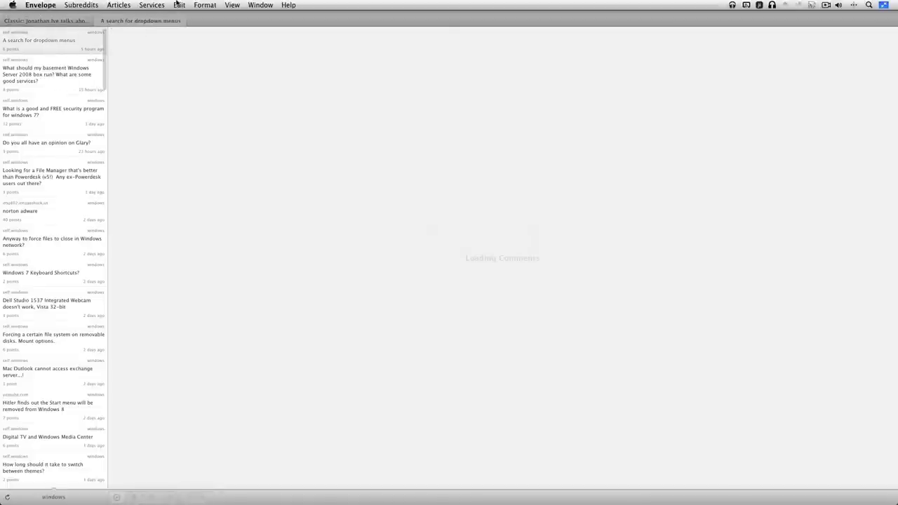
pyautogui.click(236, 5)
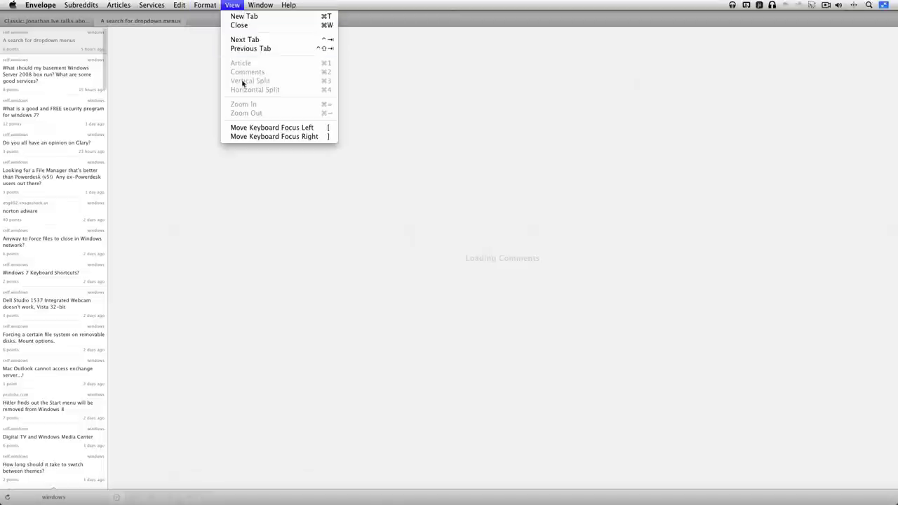
pyautogui.moveTo(243, 39)
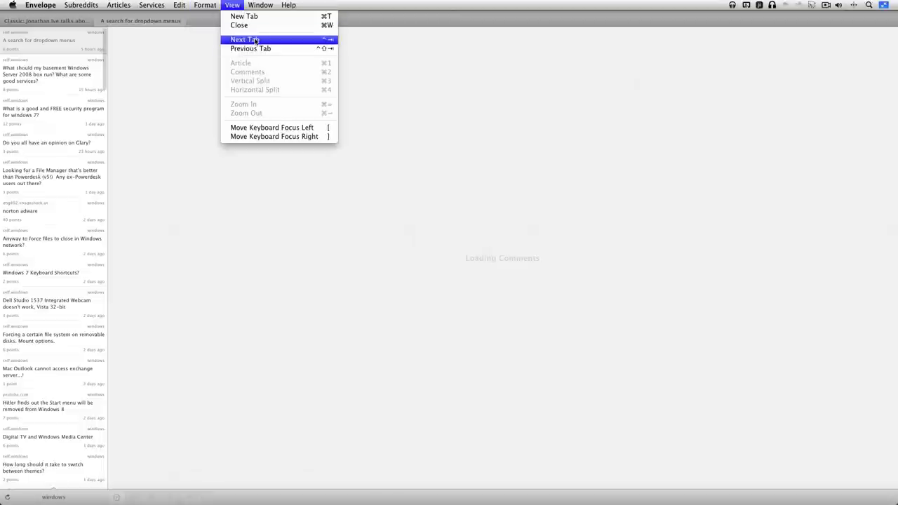
pyautogui.click(247, 38)
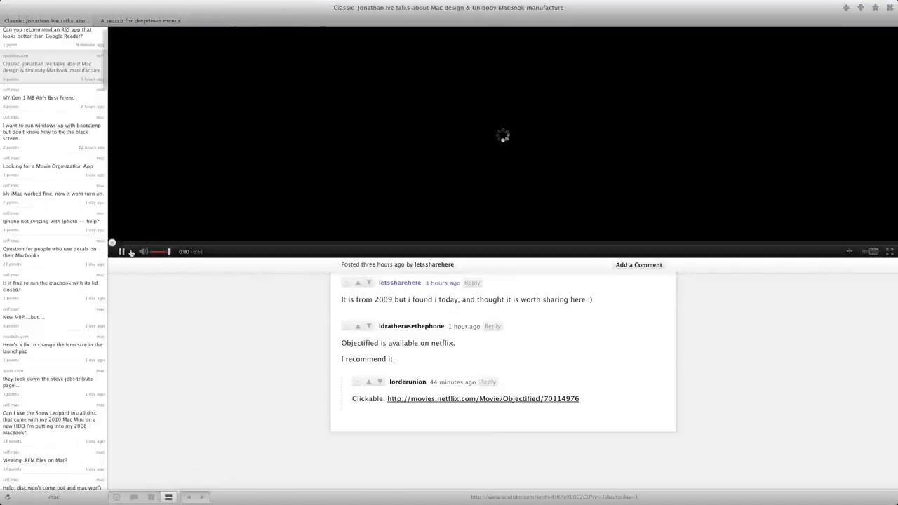
pyautogui.click(233, 5)
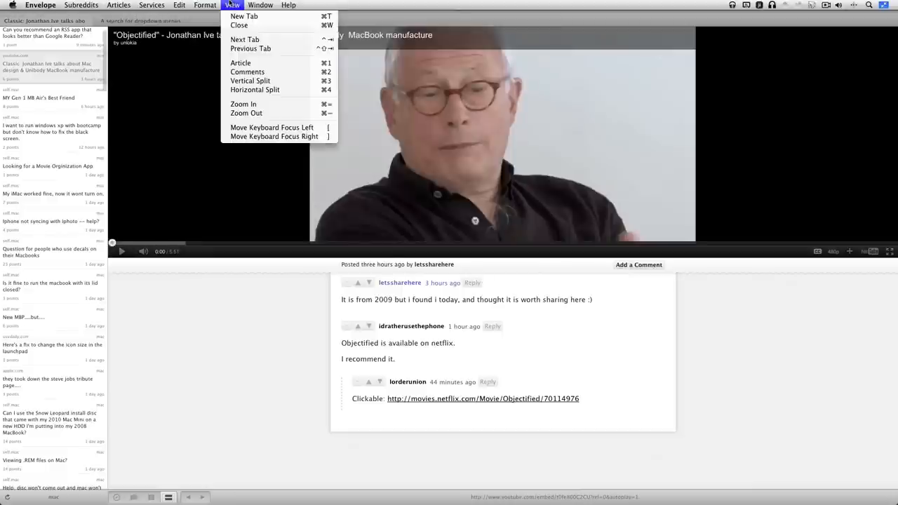
pyautogui.moveTo(268, 103)
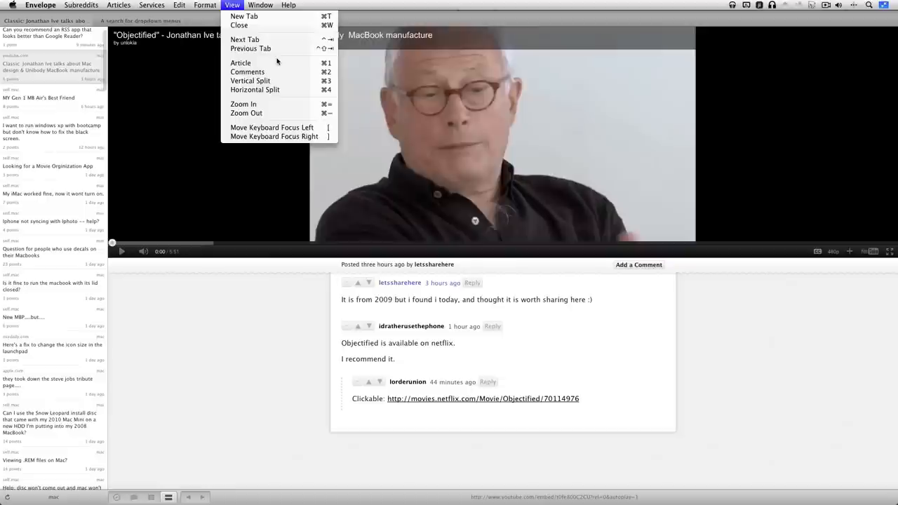
pyautogui.click(261, 5)
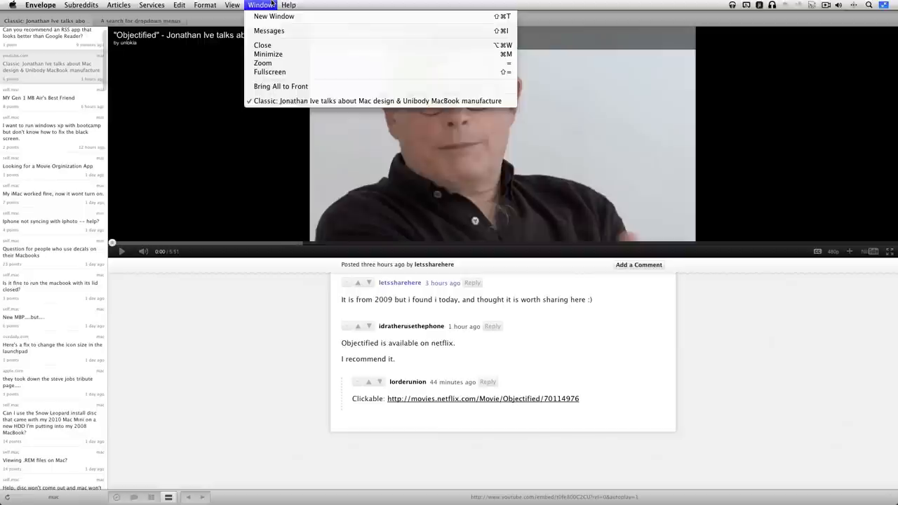
pyautogui.moveTo(270, 32)
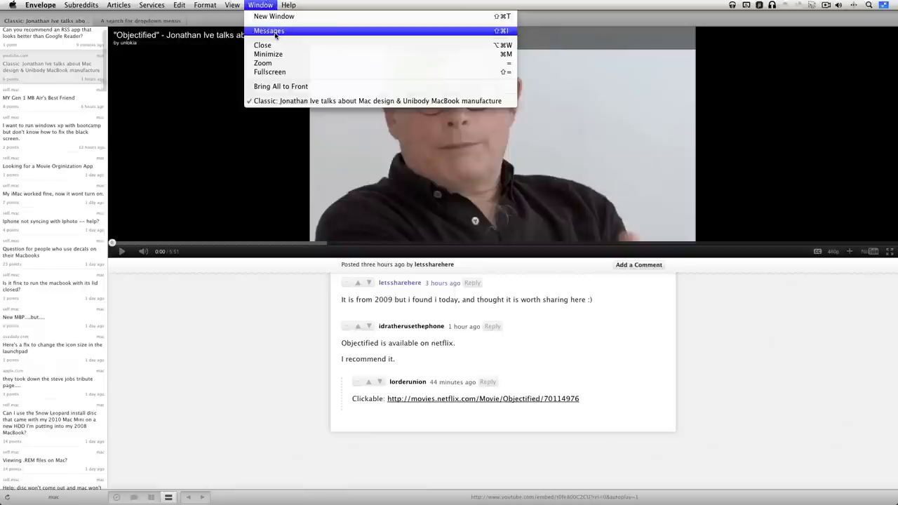
# Step: Open Window > Messages and view the TouchPad conversation thread
pyautogui.click(275, 32)
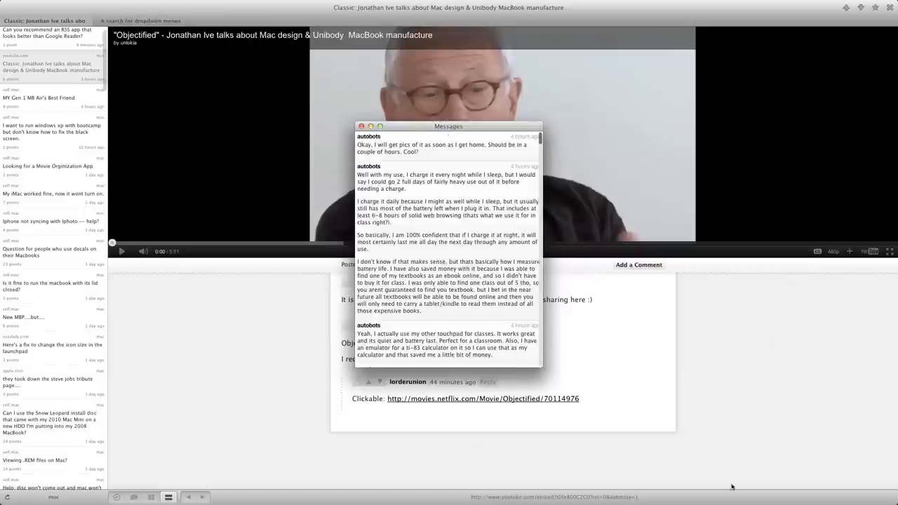
pyautogui.moveTo(67, 501)
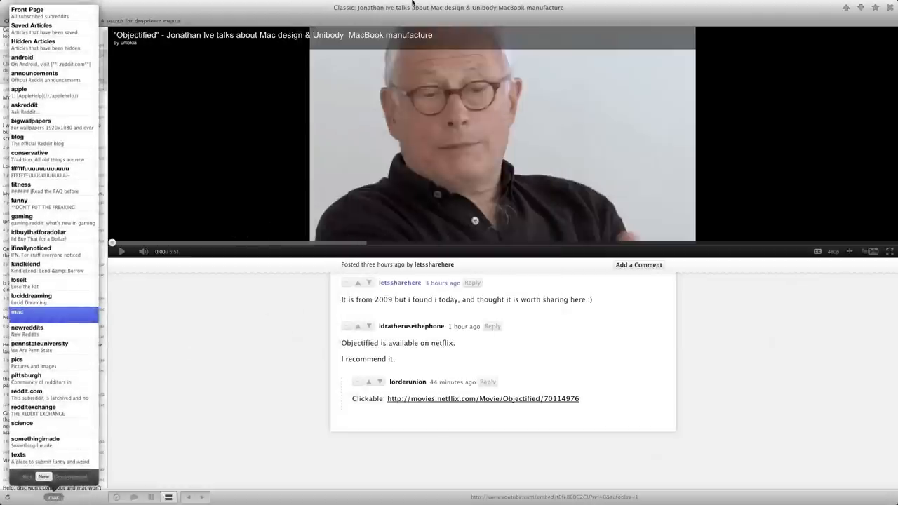
pyautogui.click(250, 5)
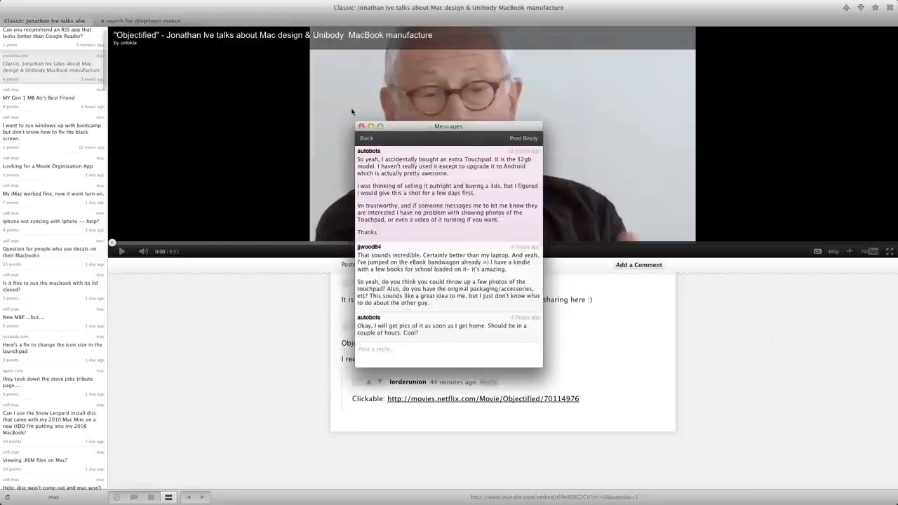
pyautogui.moveTo(499, 134)
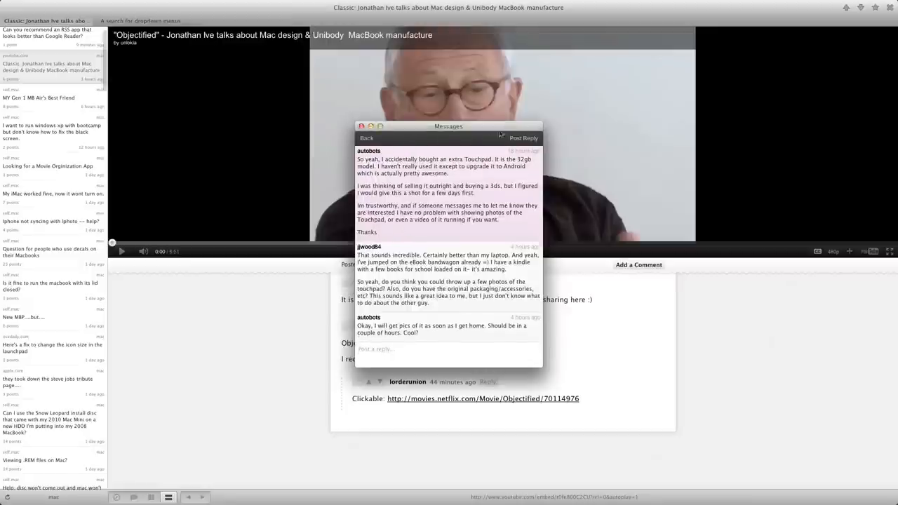